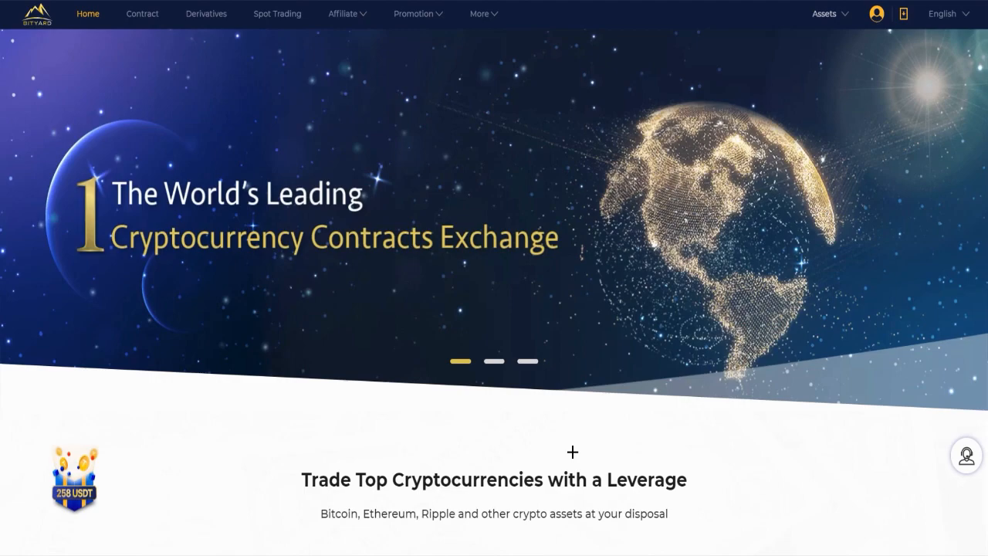
mouse_move(498, 380)
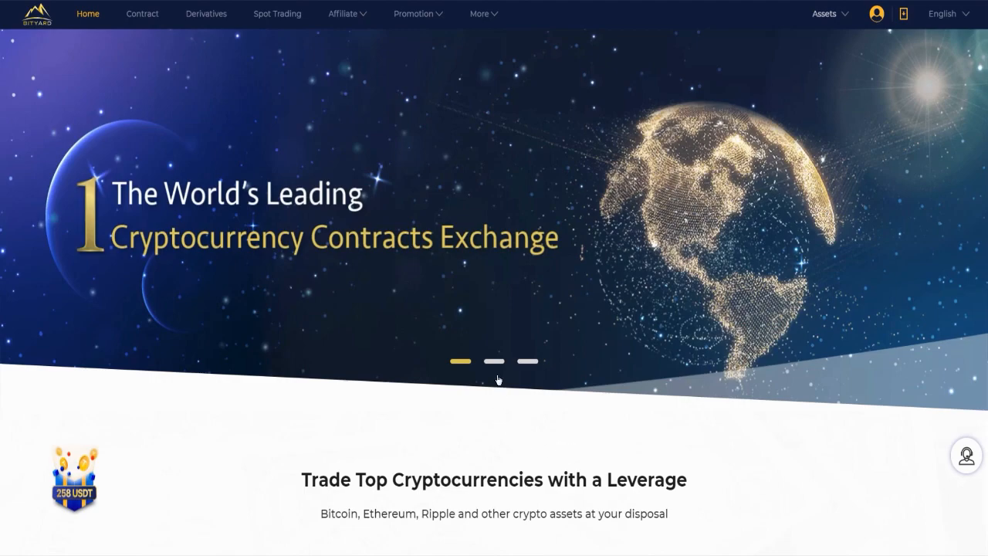
- Flip through the home page banner slides and scroll down to the BTC, ETH, DASH, XRP leverage cards
click(494, 361)
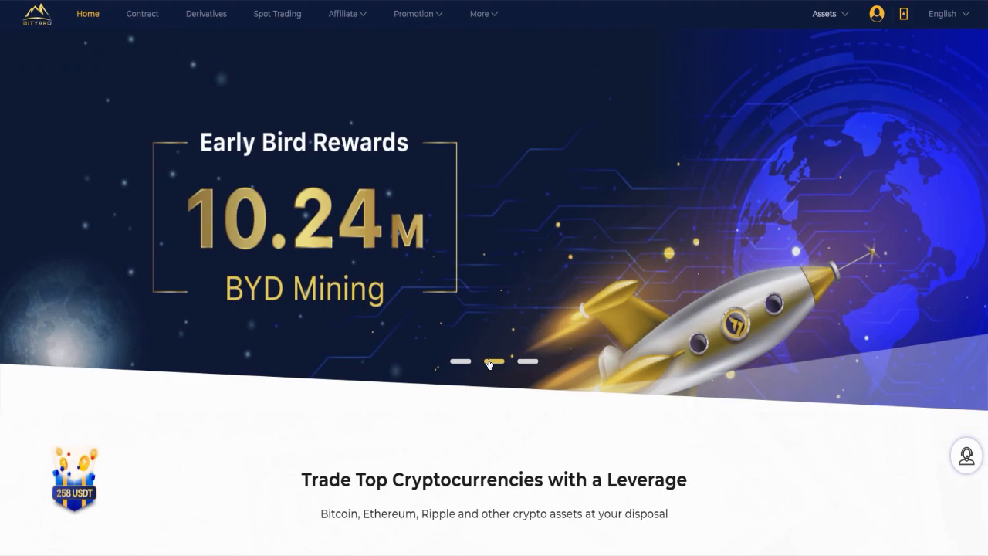
click(527, 362)
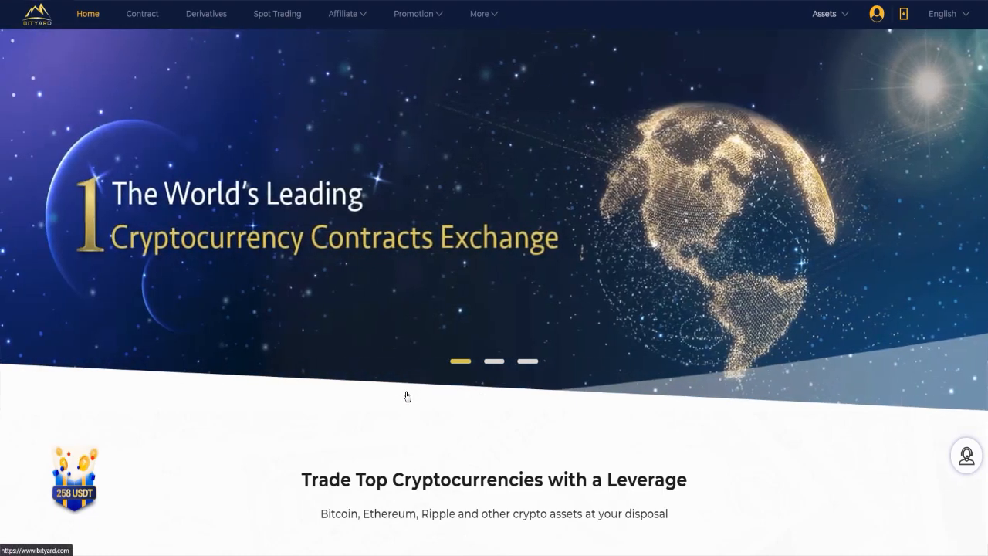
scroll(down, 3)
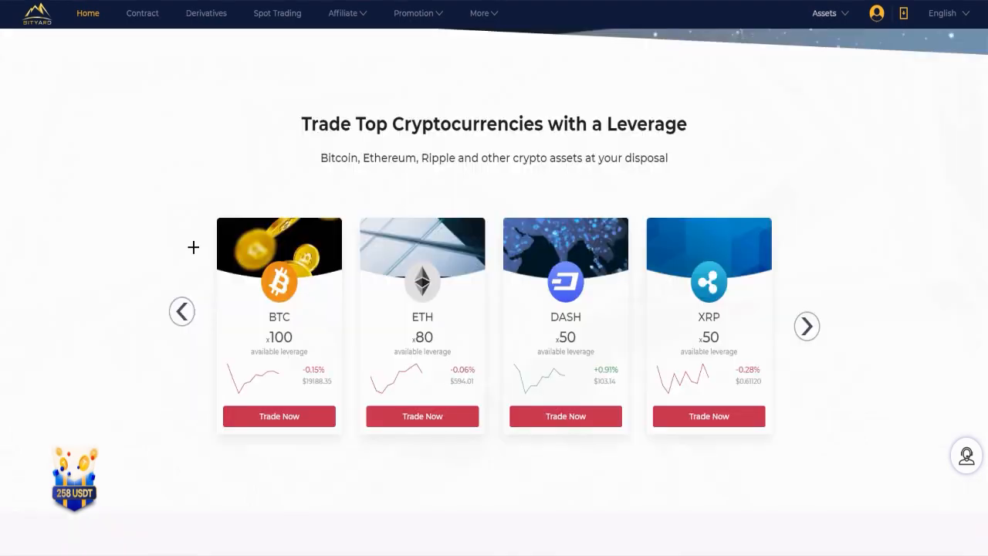
scroll(up, 3)
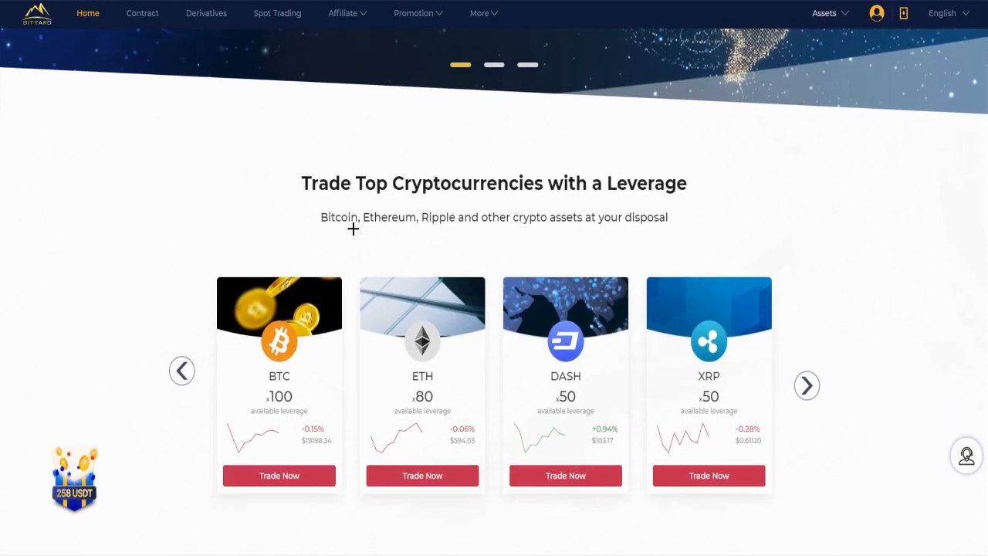
mouse_move(264, 226)
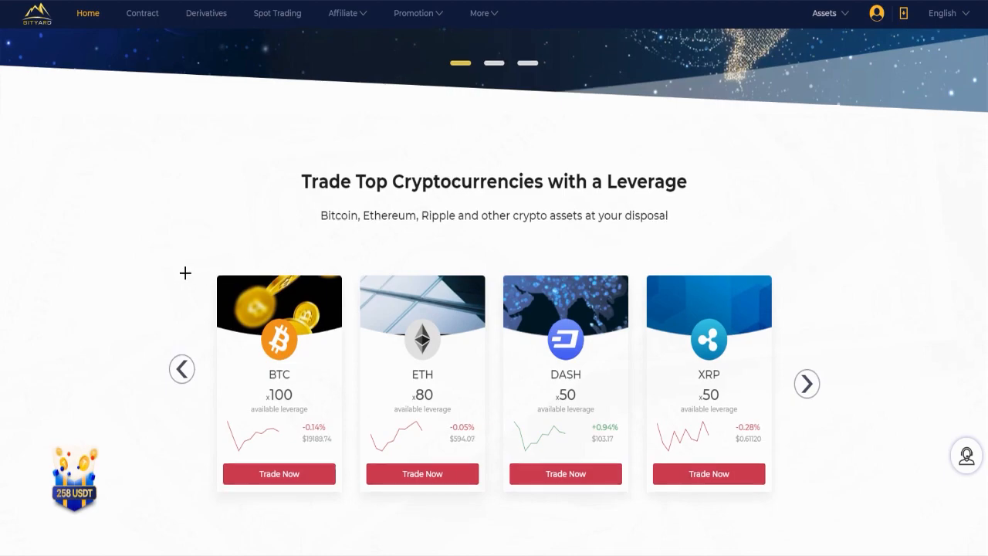
scroll(down, 3)
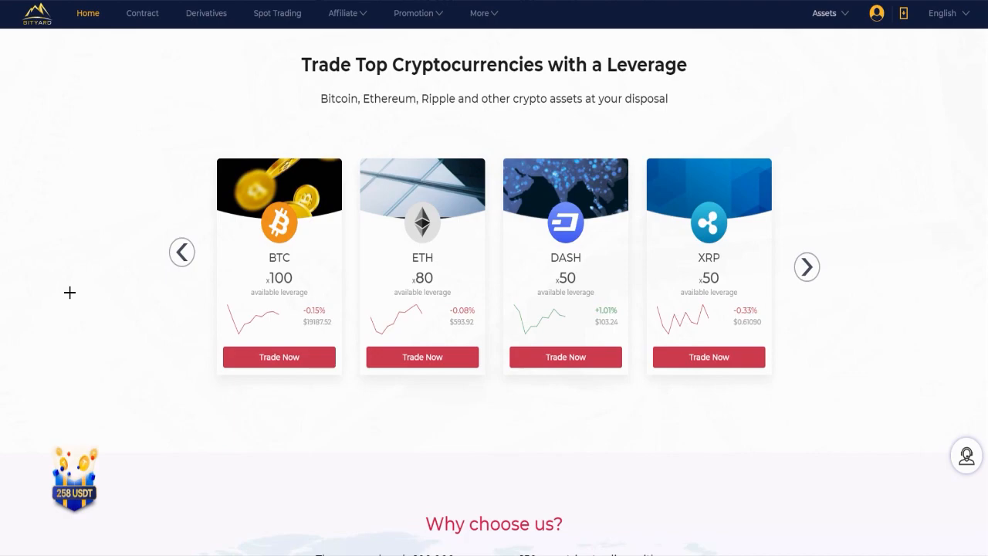
mouse_move(279, 327)
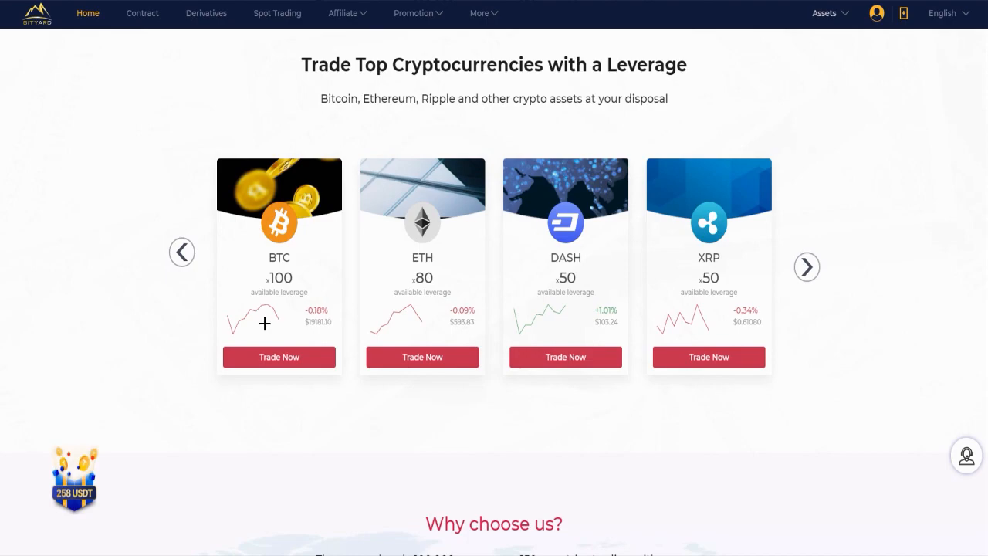
mouse_move(302, 370)
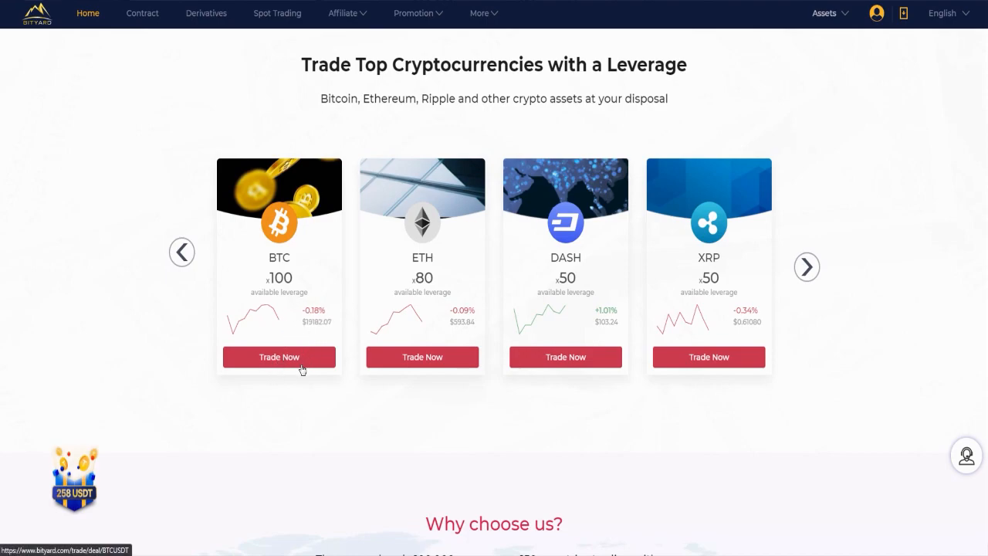
- Open BTC/USDT contract trading from the BTC card and scroll the Main Area pair list
click(279, 357)
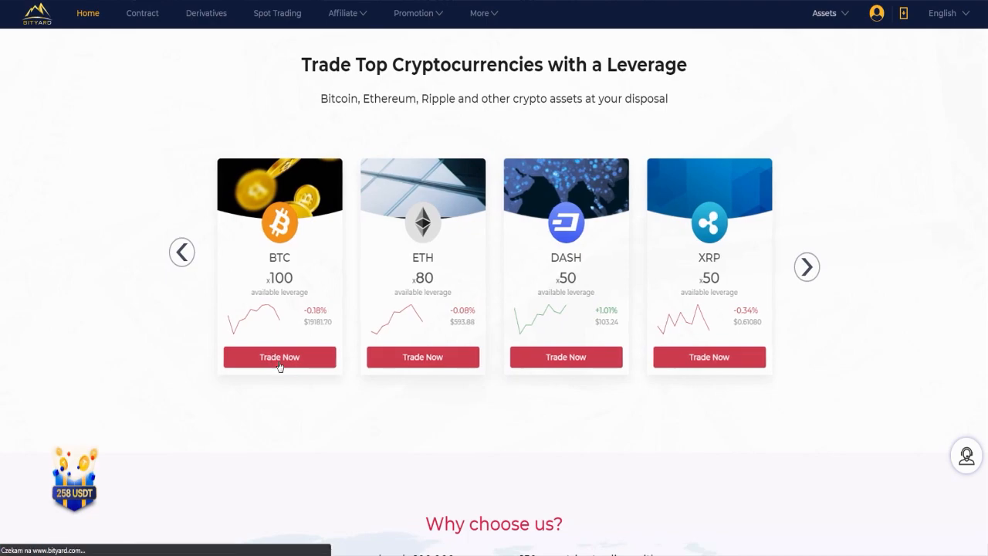
click(279, 357)
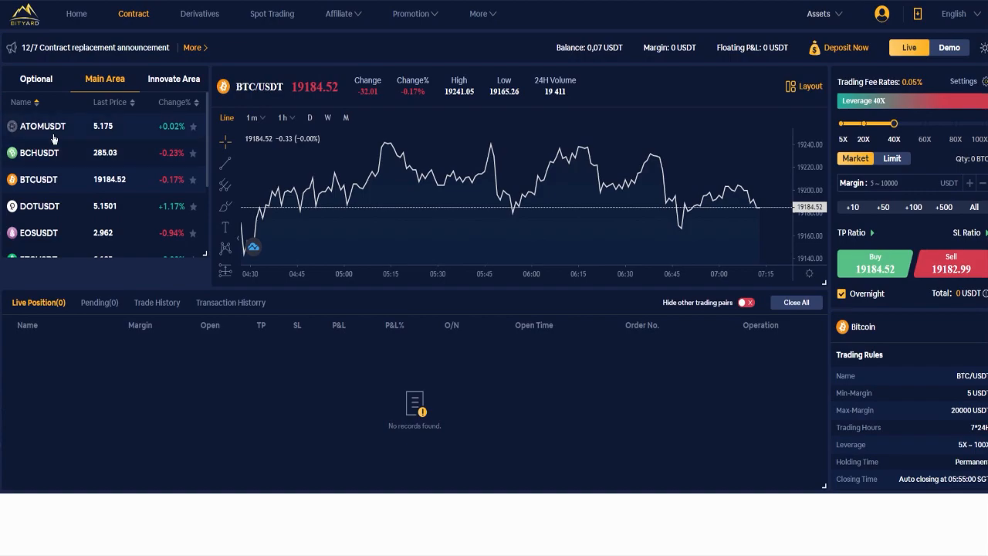
scroll(down, 3)
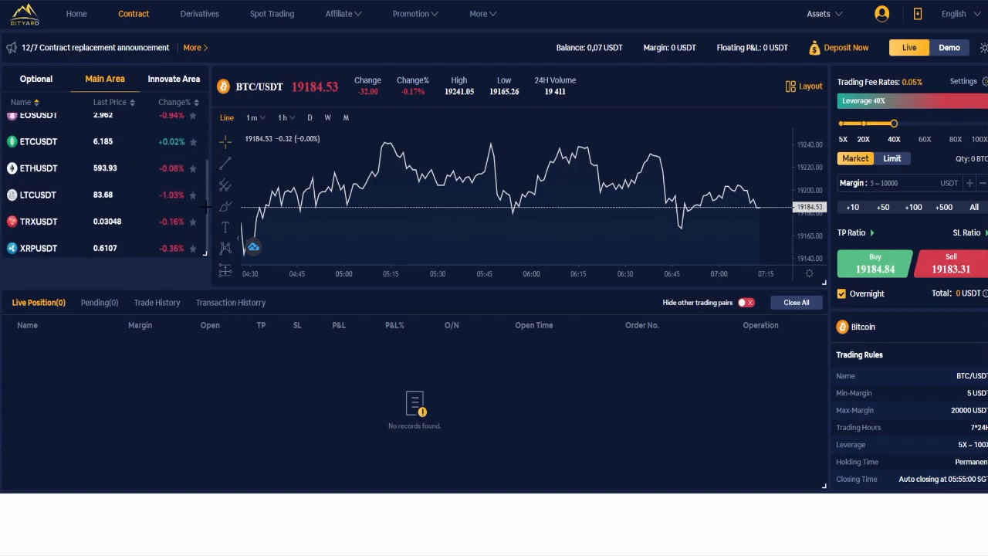
scroll(up, 3)
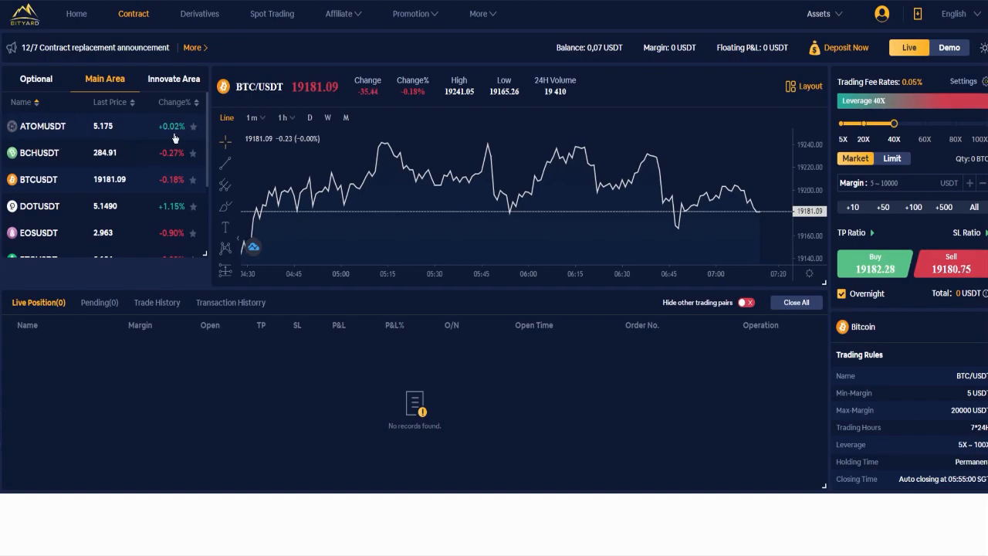
mouse_move(41, 131)
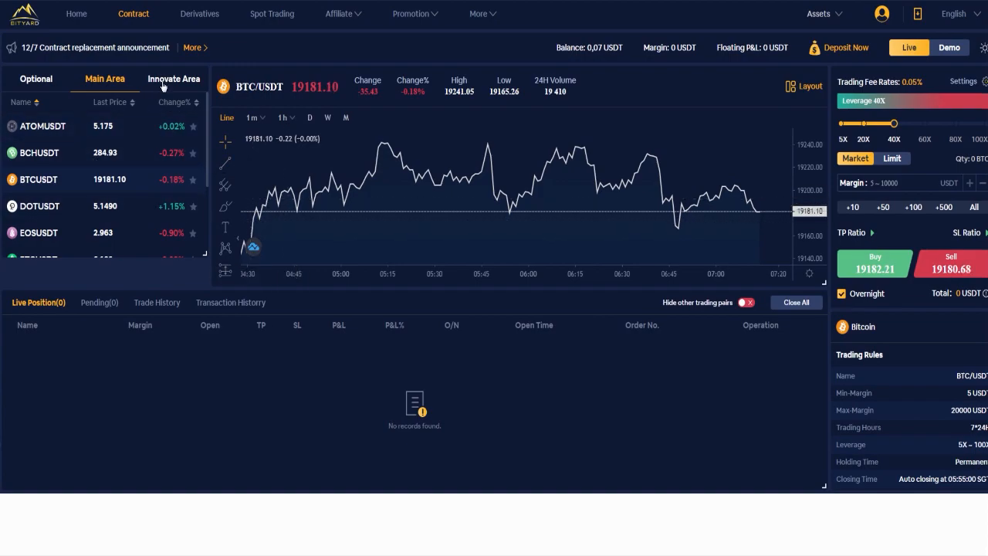
- Switch the pair list to the Innovate Area, showing ADAUSDT, BATUSDT and DASHUSDT
click(174, 79)
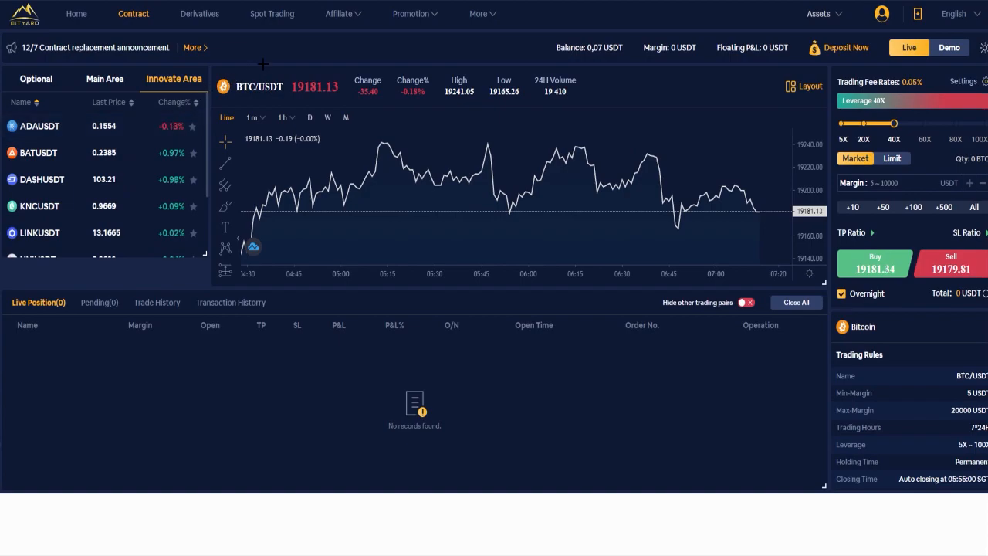
mouse_move(649, 162)
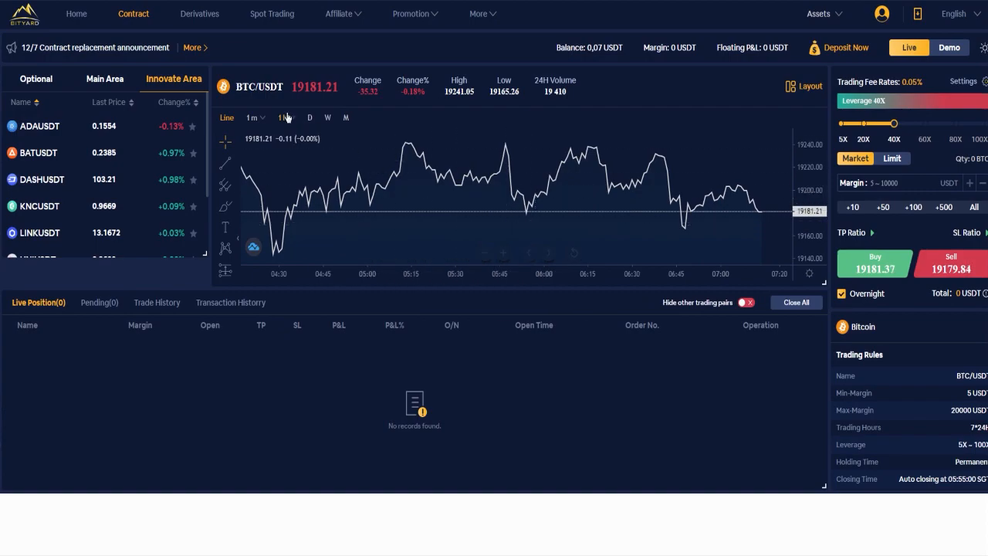
- Browse the 1m, 1h, D, W and M chart intervals, ending on 1-minute candles
click(253, 118)
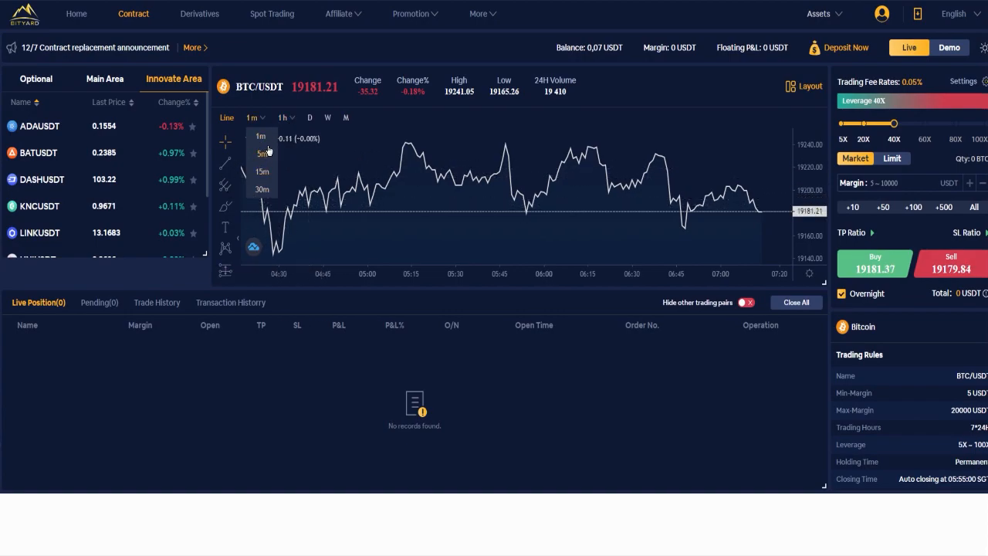
click(284, 118)
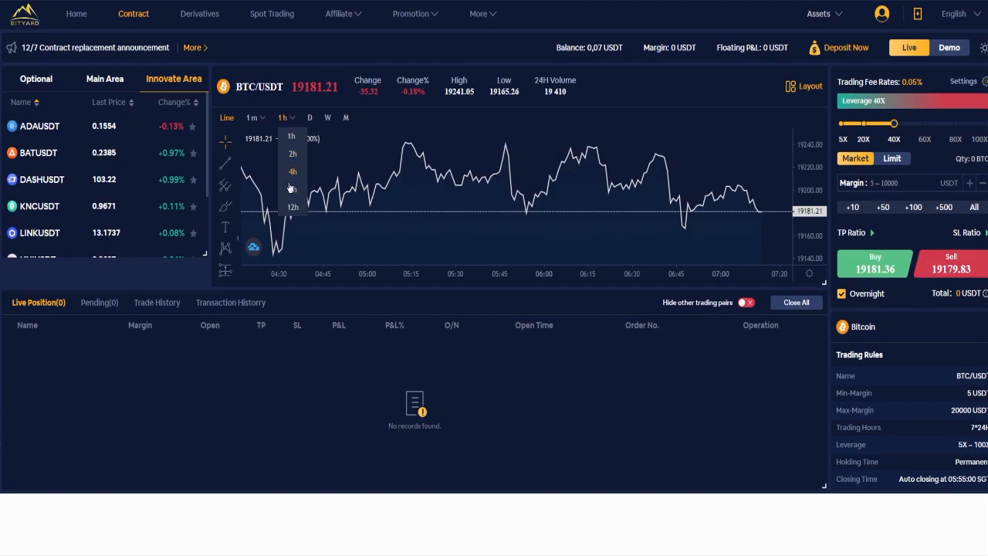
click(310, 117)
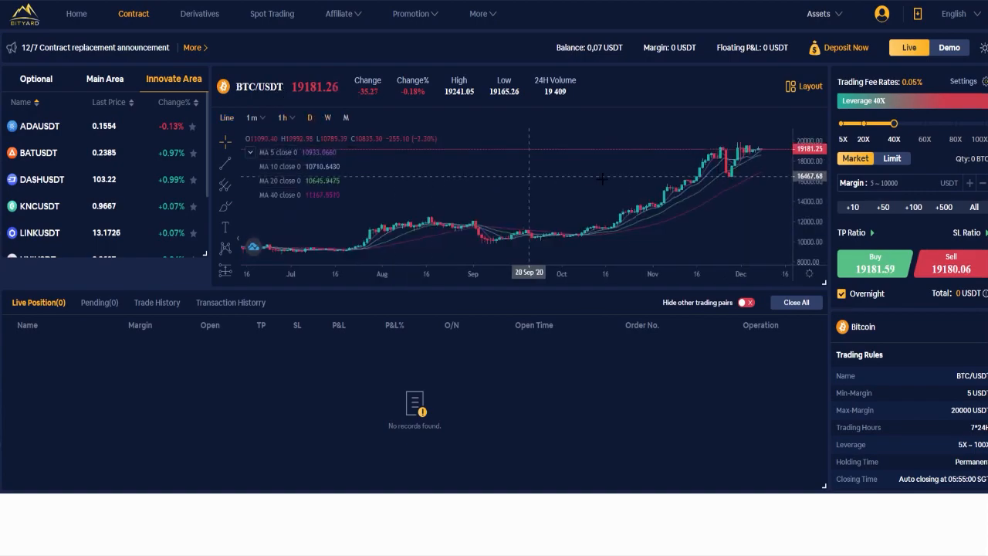
click(328, 117)
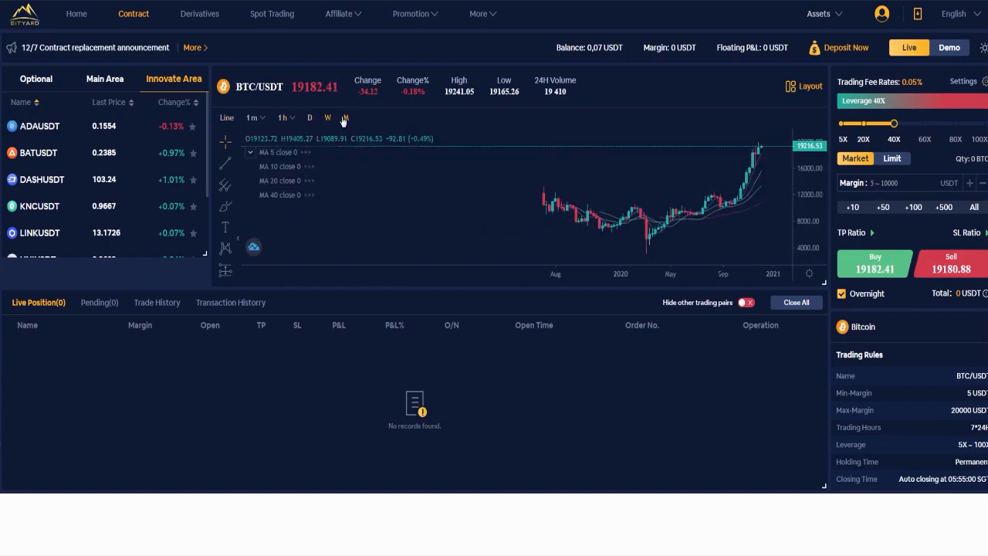
click(345, 117)
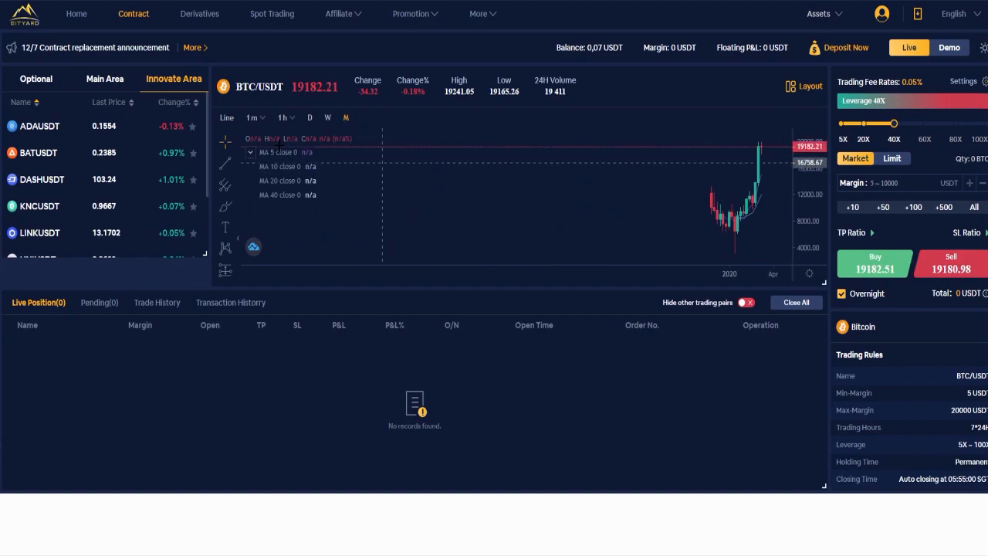
click(252, 117)
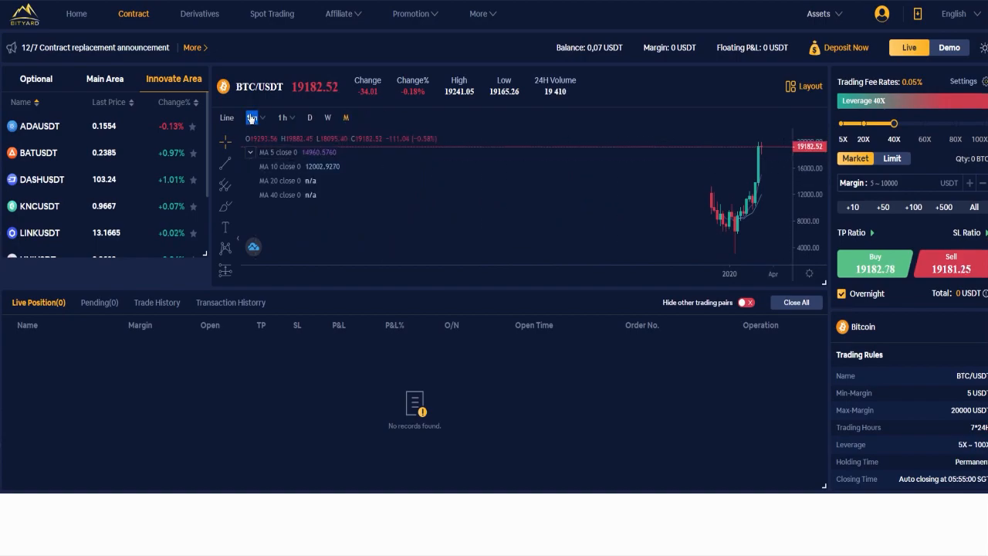
click(252, 118)
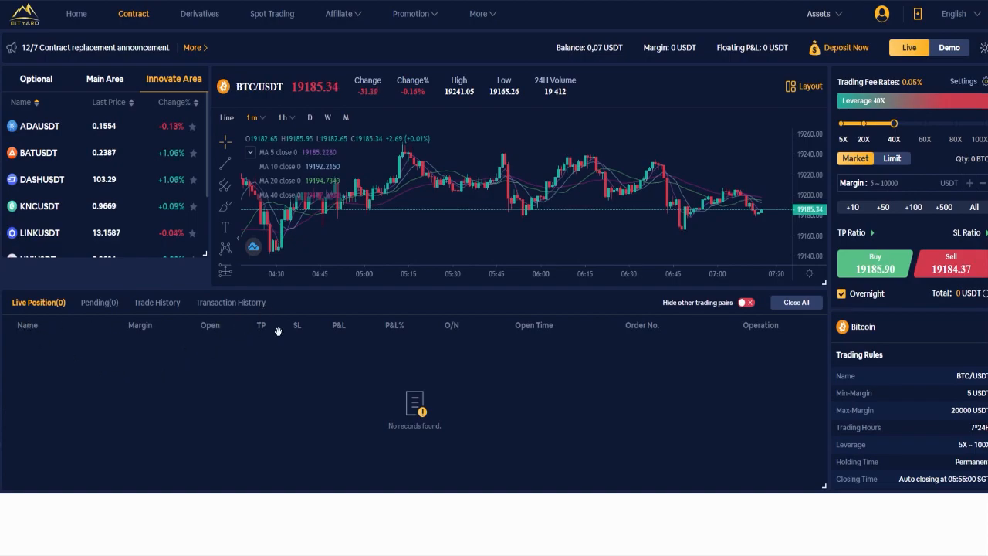
mouse_move(347, 343)
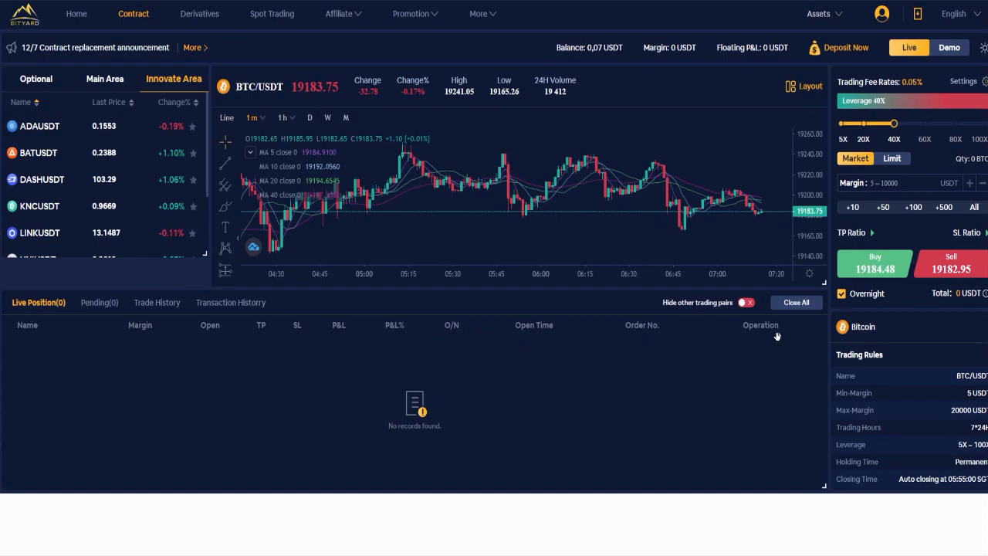
mouse_move(769, 385)
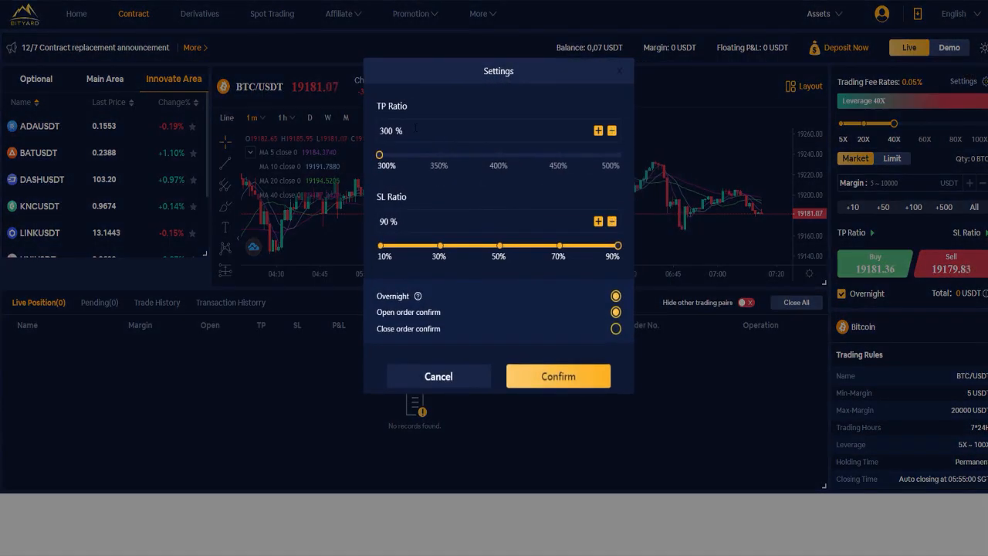
- Try take-profit ratios from 302% up to 500%, then settle the TP Ratio at 300%
triple_click(417, 131)
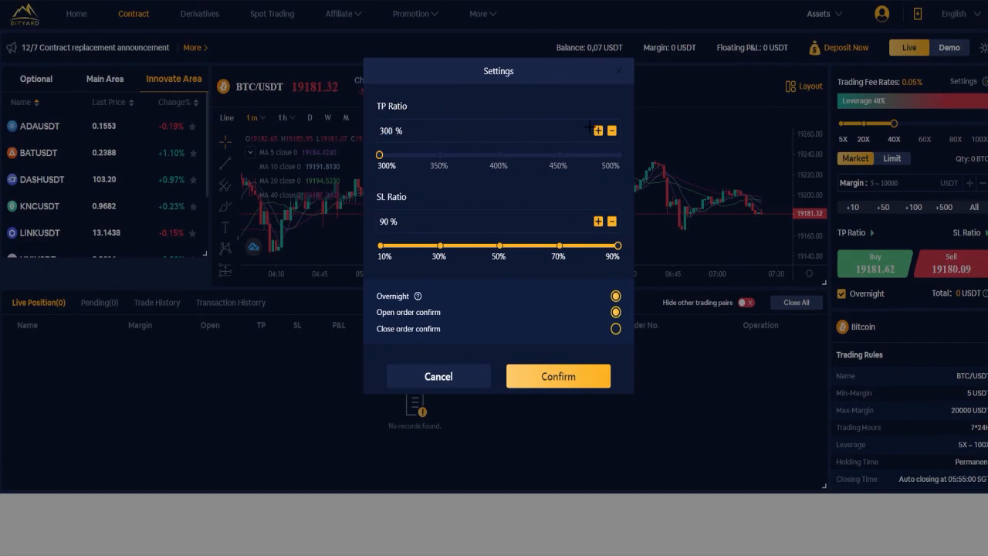
click(598, 130)
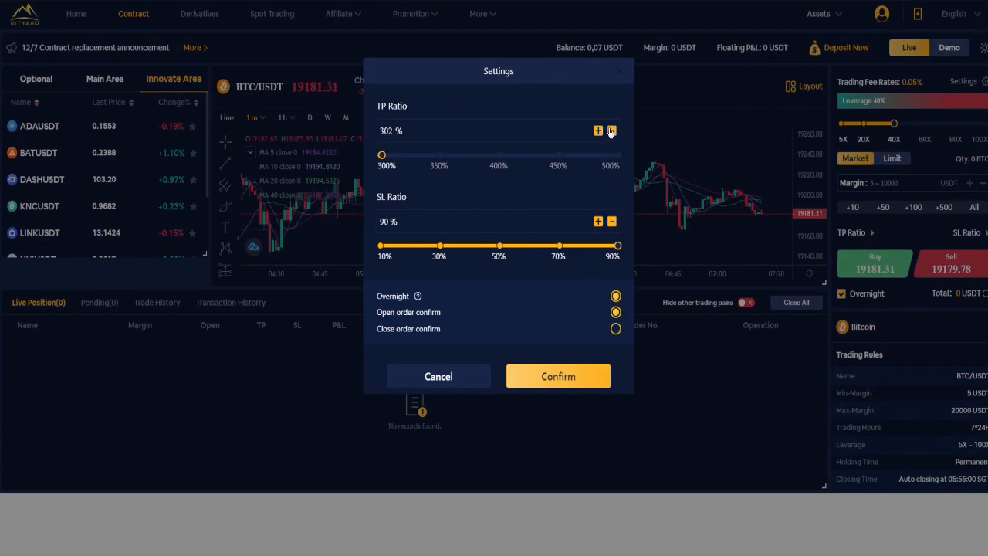
click(611, 130)
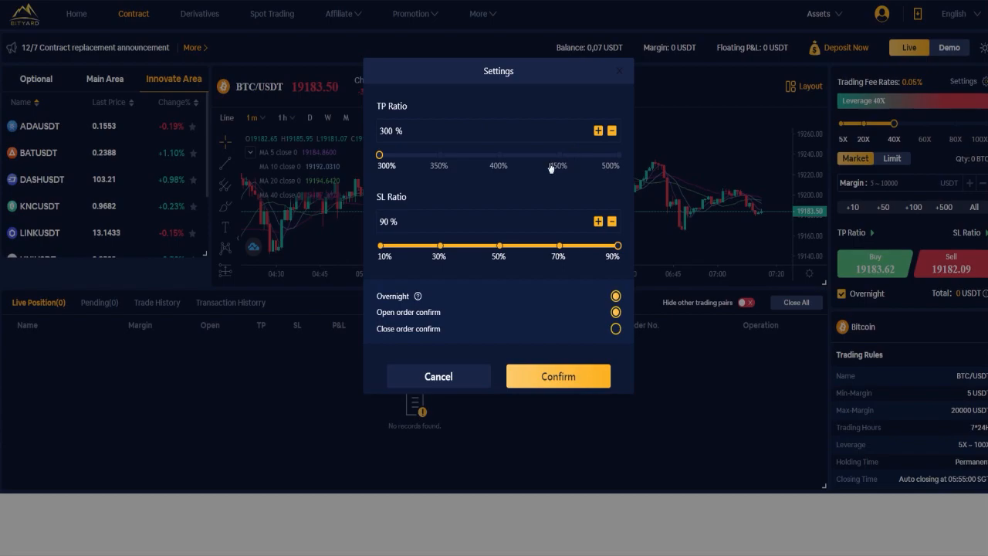
drag(379, 154, 448, 155)
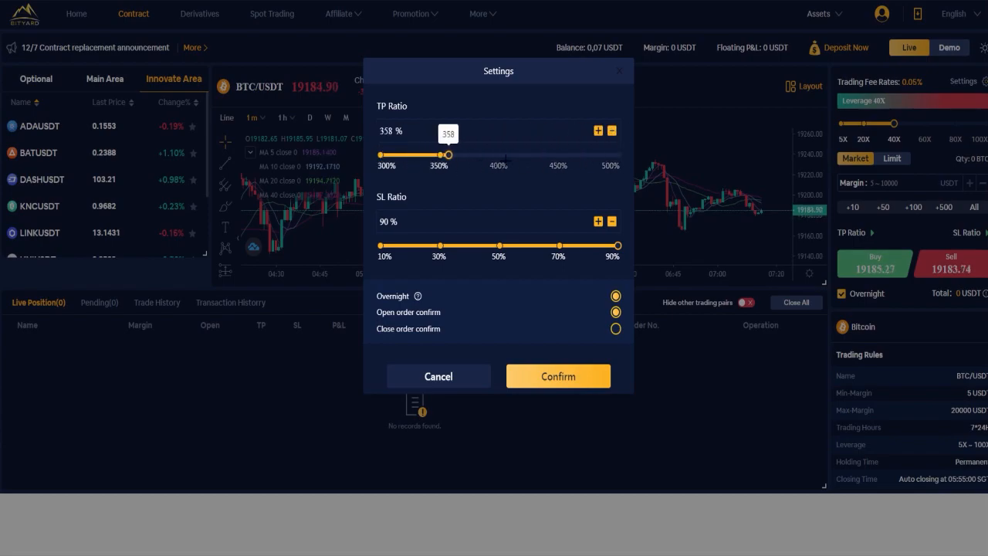
drag(448, 156, 486, 155)
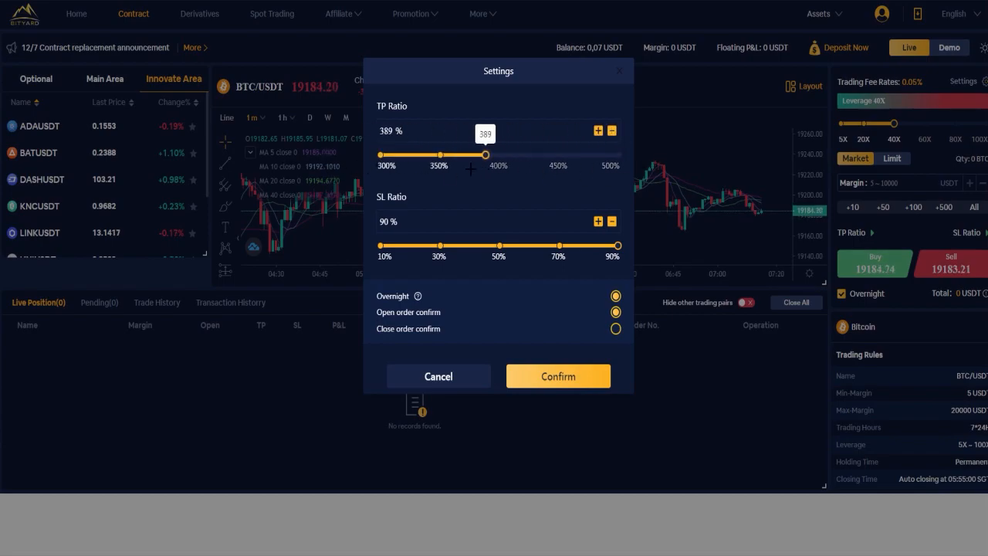
drag(486, 155, 618, 155)
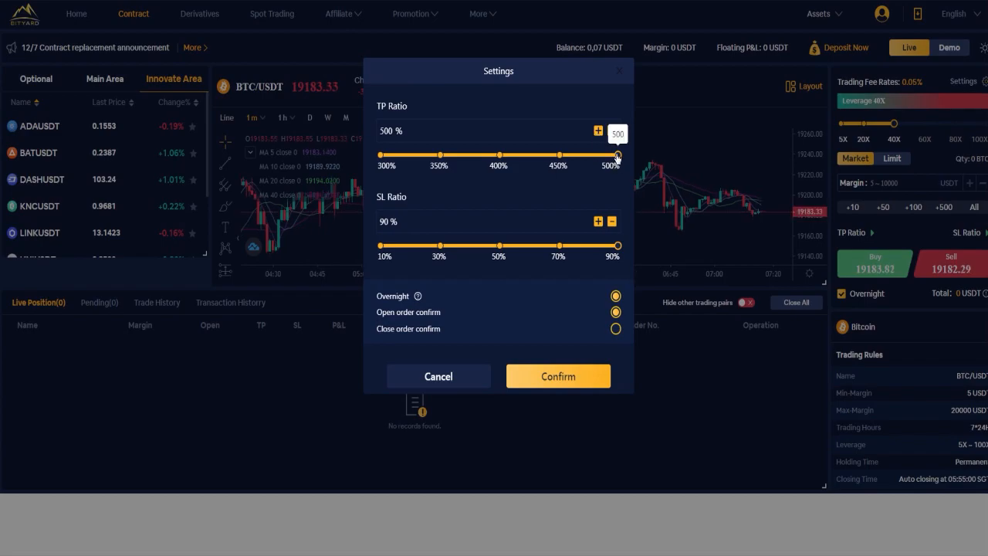
drag(618, 154, 379, 154)
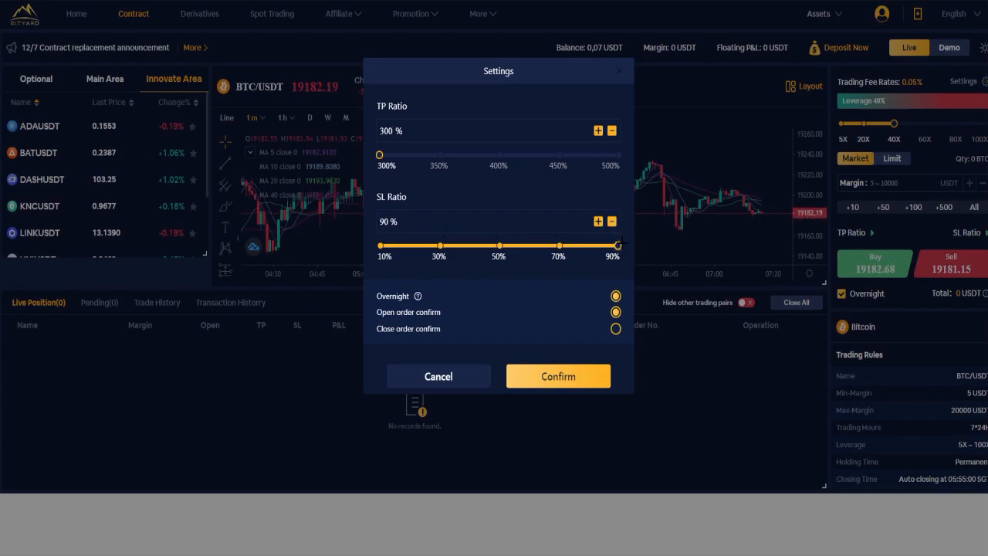
- Lower the stop-loss ratio to about 15%, raise it back to 90%, and close Settings
drag(617, 246, 396, 245)
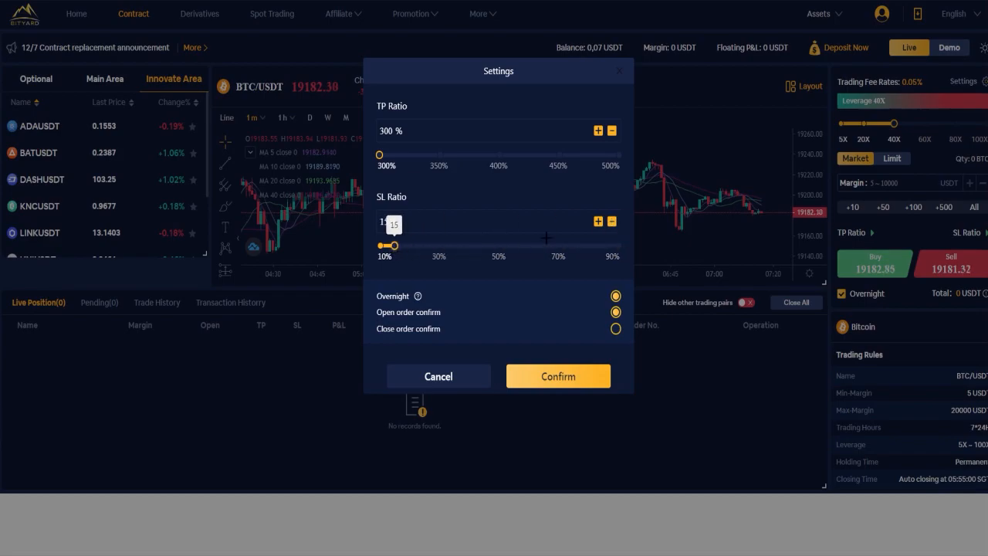
click(610, 221)
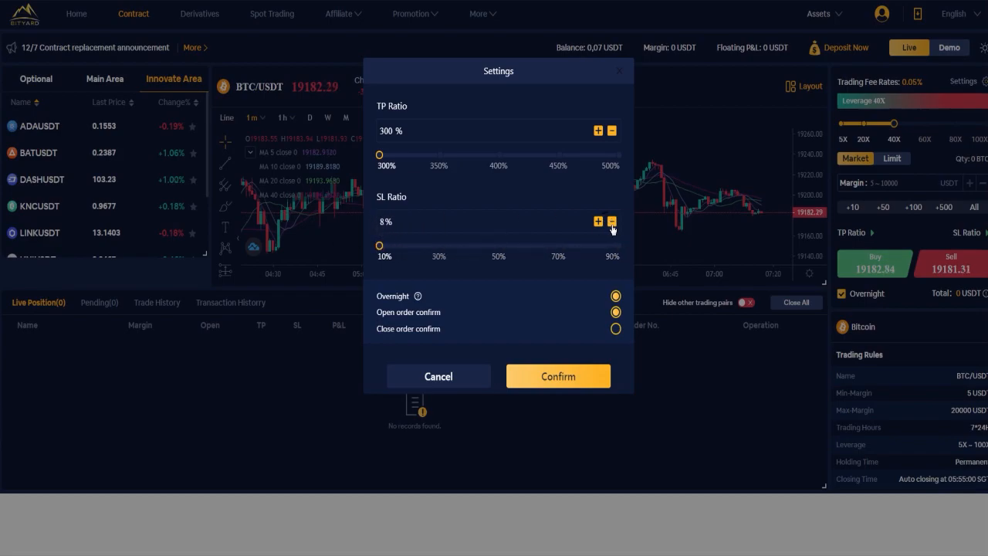
drag(380, 246, 615, 246)
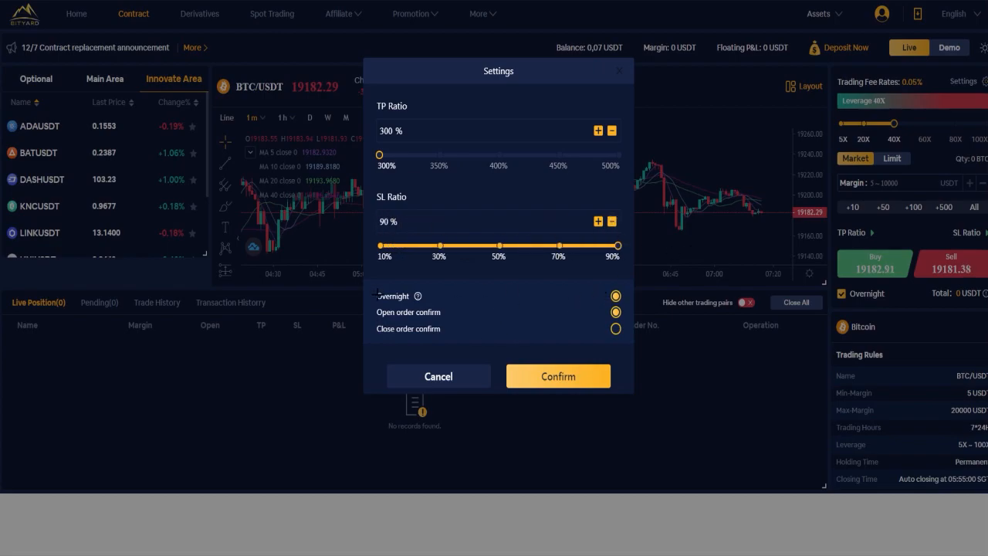
mouse_move(461, 319)
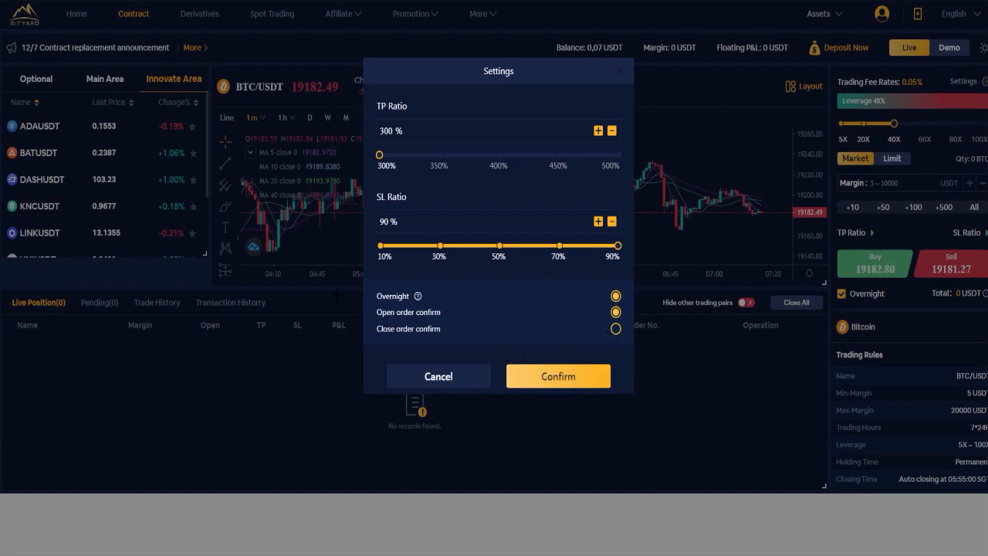
click(558, 377)
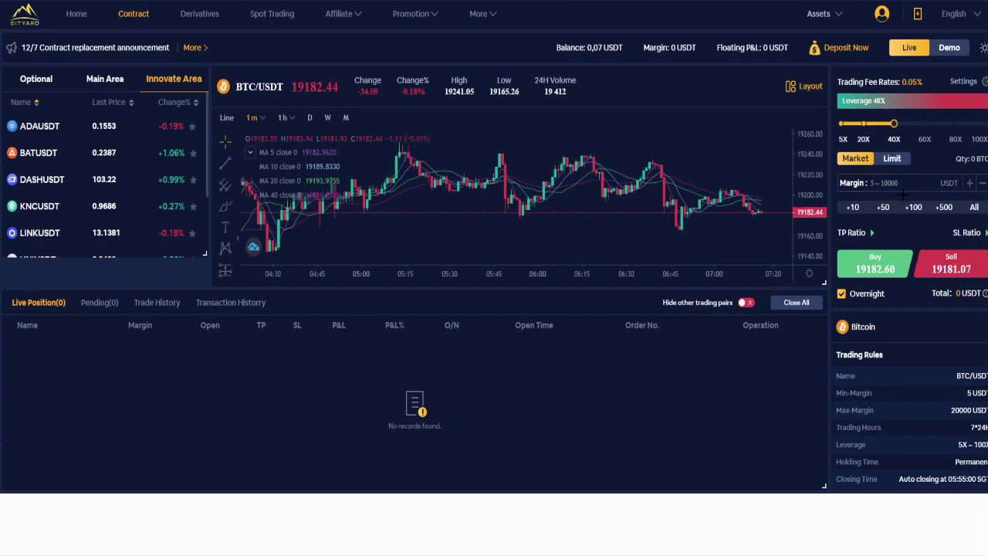
- In the order panel, try take-profit ratios between 298% and 500% via +/− and presets
click(896, 183)
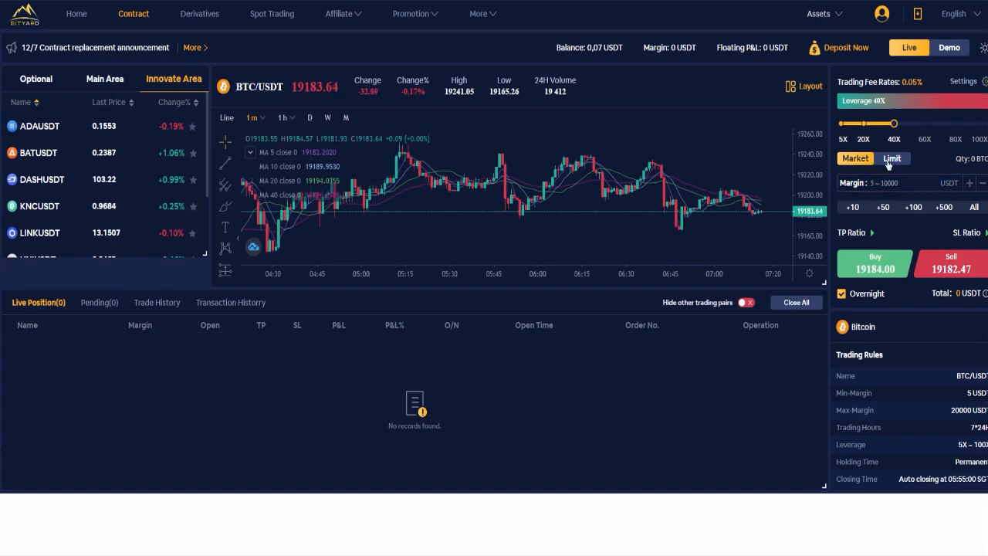
click(892, 159)
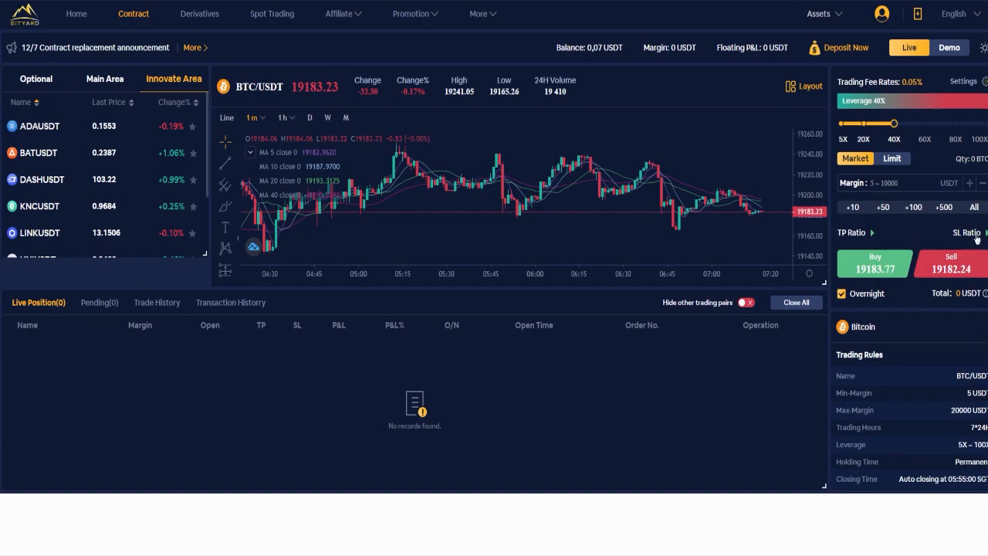
click(873, 233)
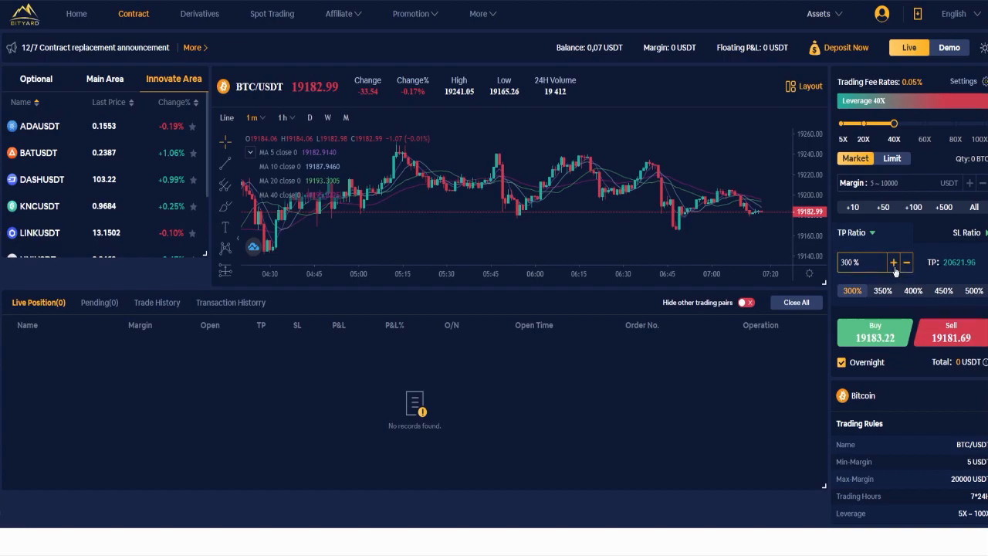
click(894, 262)
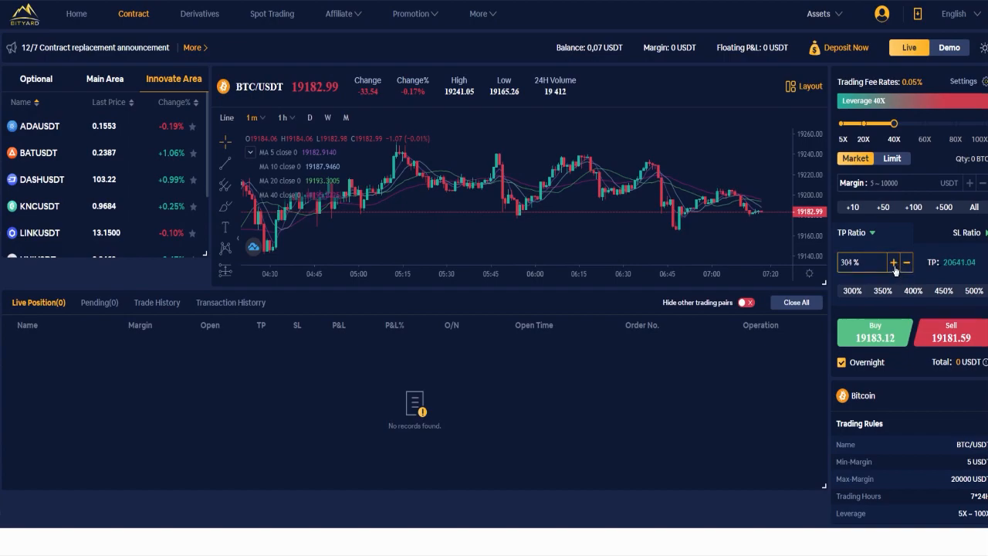
click(894, 263)
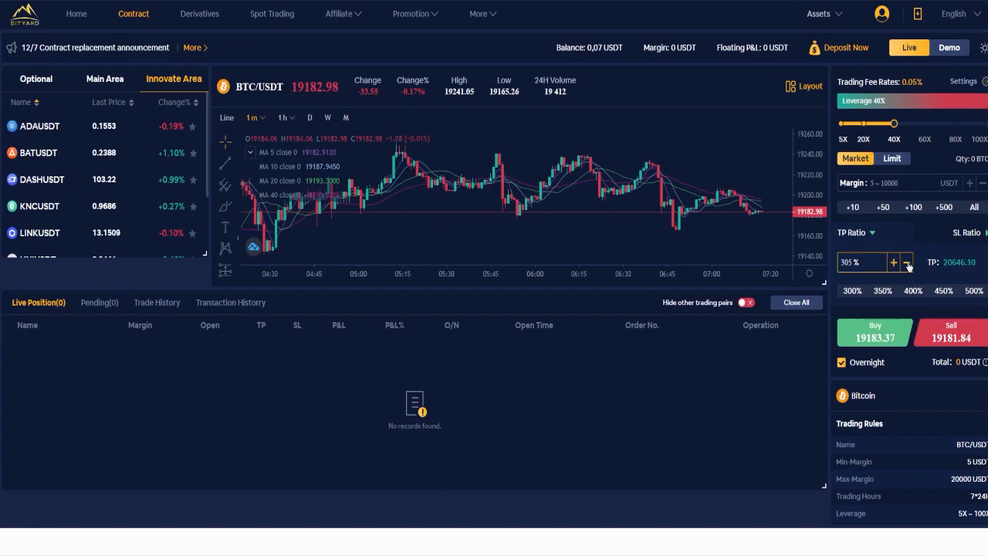
click(906, 261)
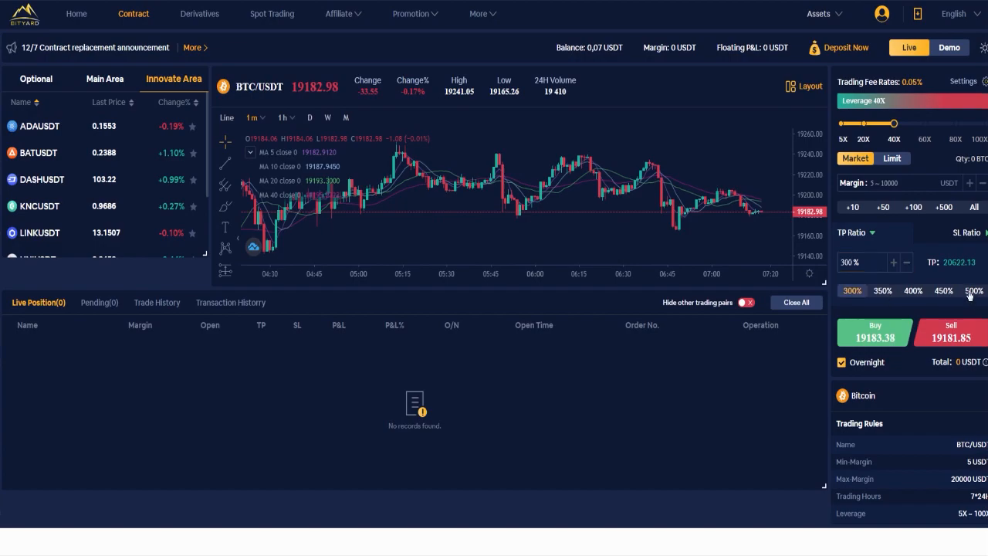
click(974, 290)
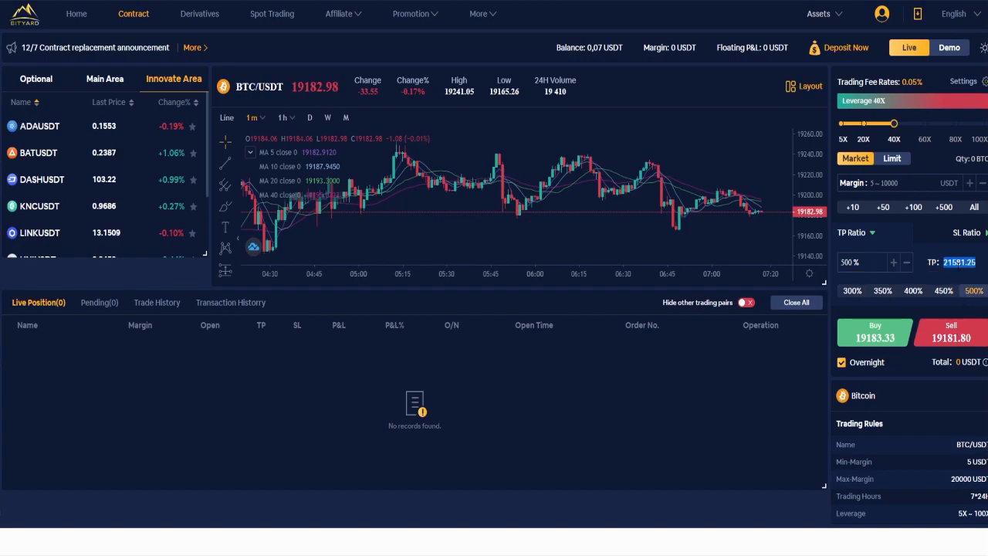
click(906, 262)
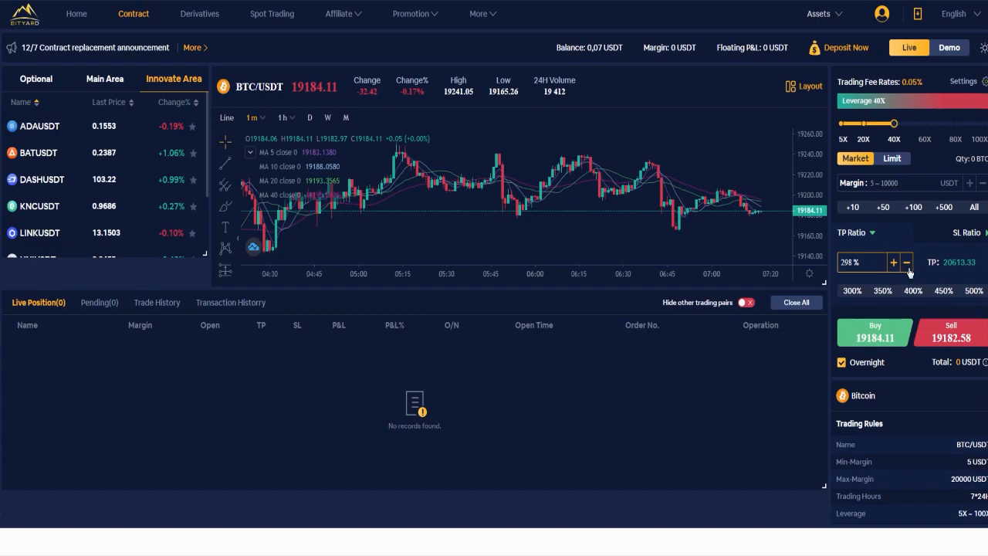
click(893, 262)
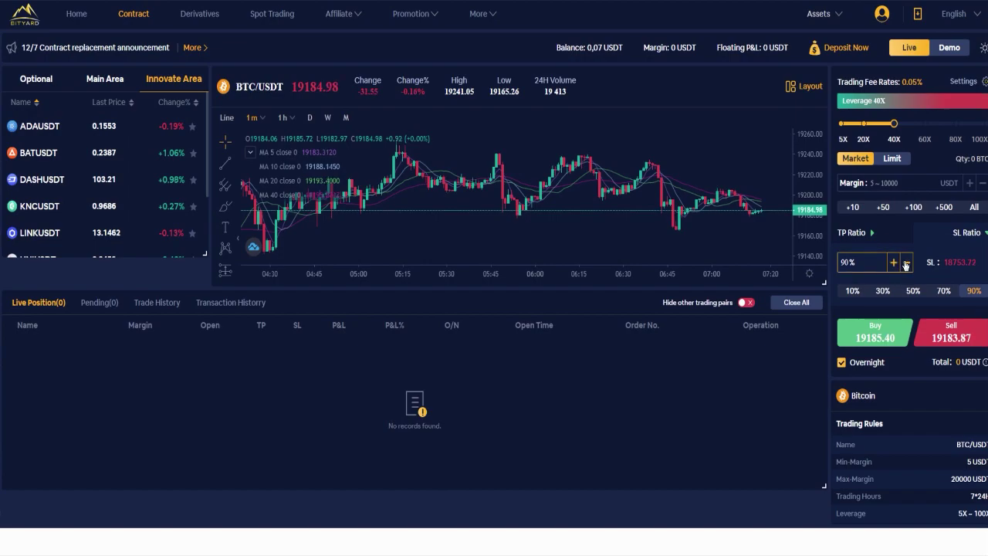
- Lower the stop-loss ratio and pick the preset, leaving it at 90%
click(906, 263)
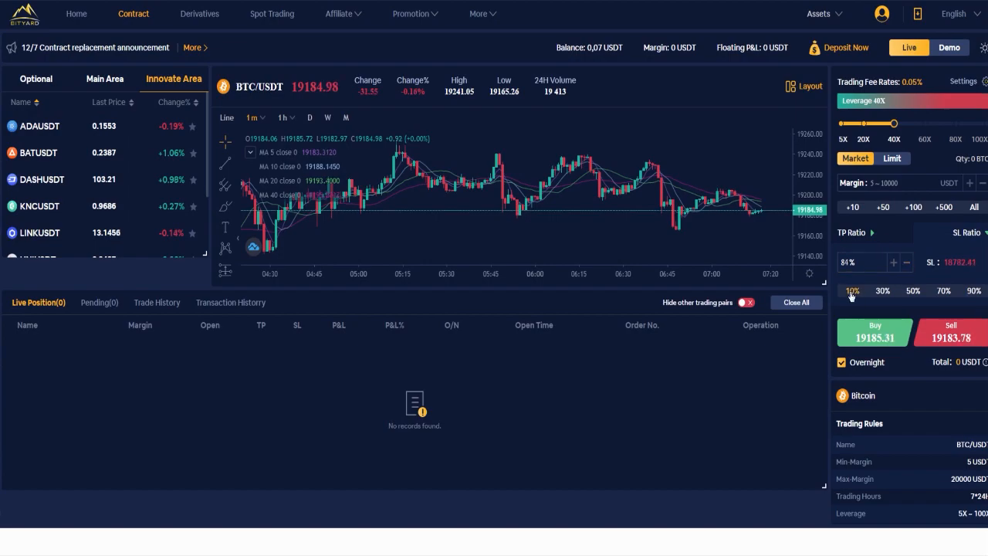
click(974, 291)
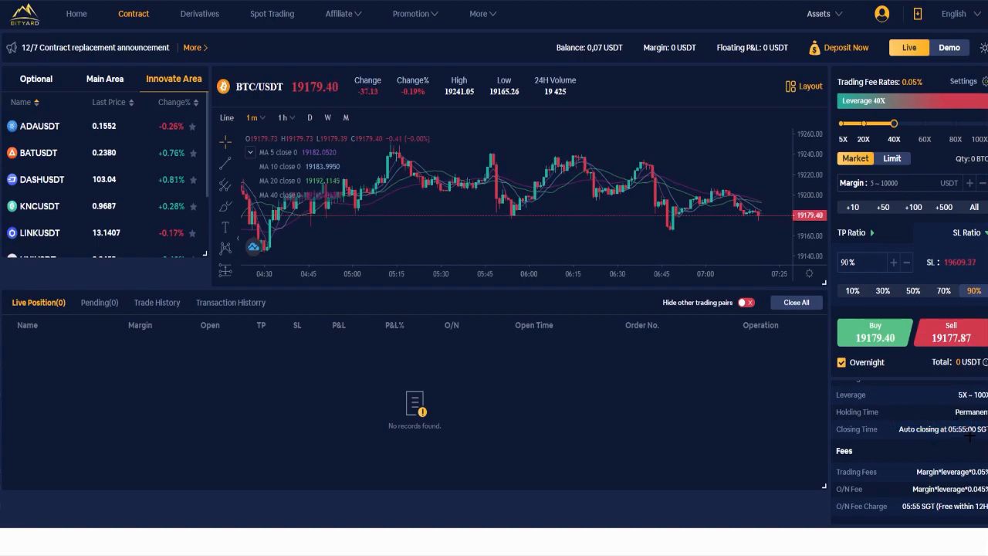
- Scroll through Bitcoin's Fees, Info and Introduction, then return to the home page
scroll(down, 3)
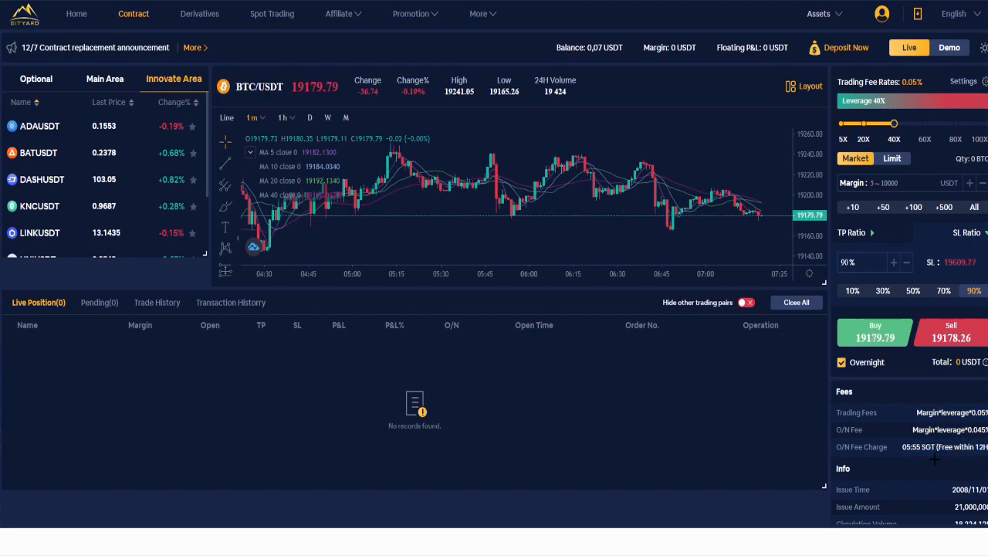
scroll(down, 3)
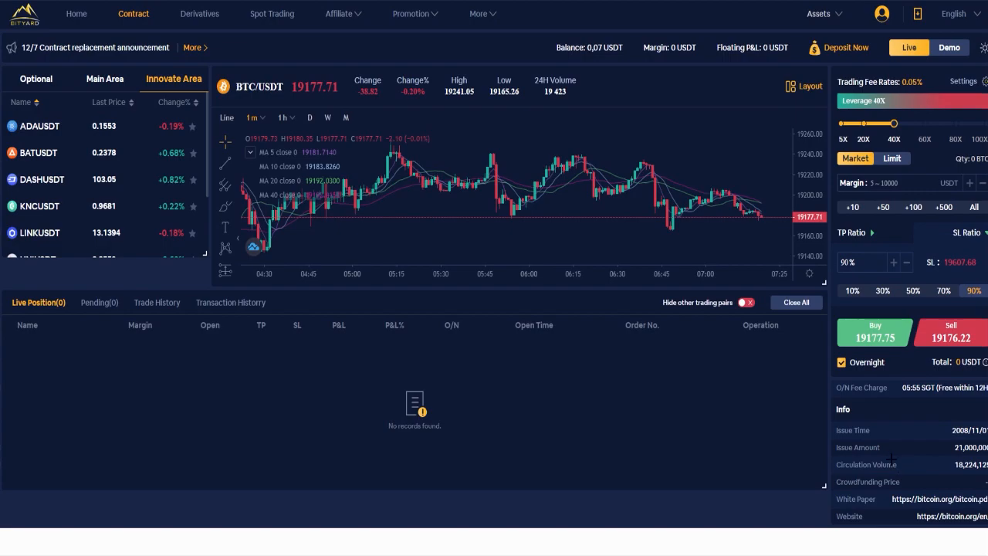
scroll(down, 3)
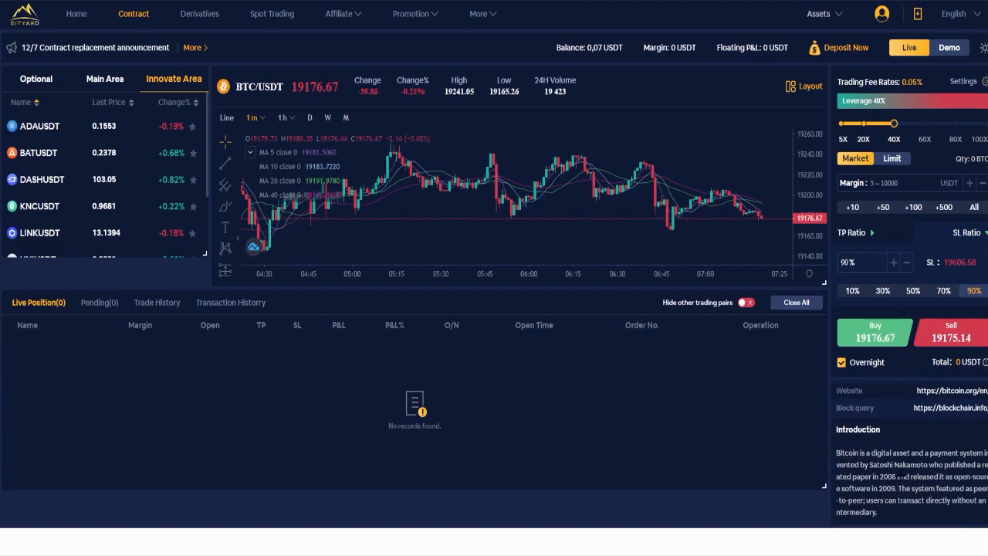
click(76, 14)
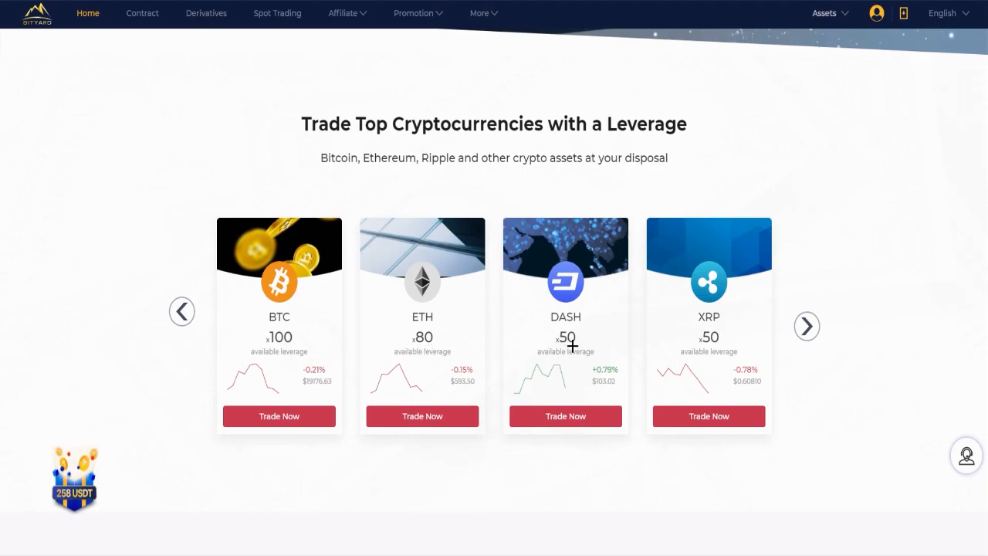
mouse_move(708, 340)
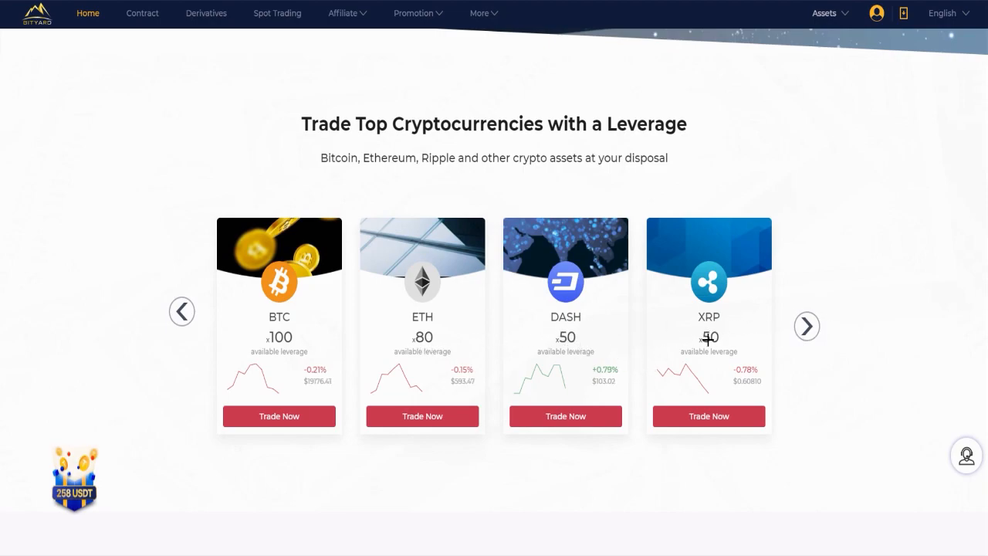
- Advance the leverage carousel twice to reveal the BCH, EOS, LTC and TRX cards
click(806, 326)
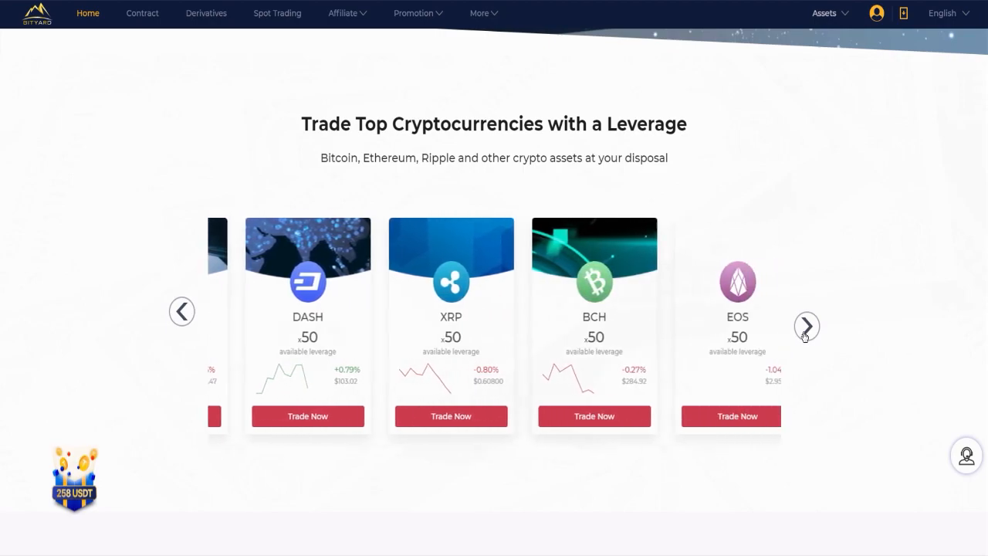
click(806, 326)
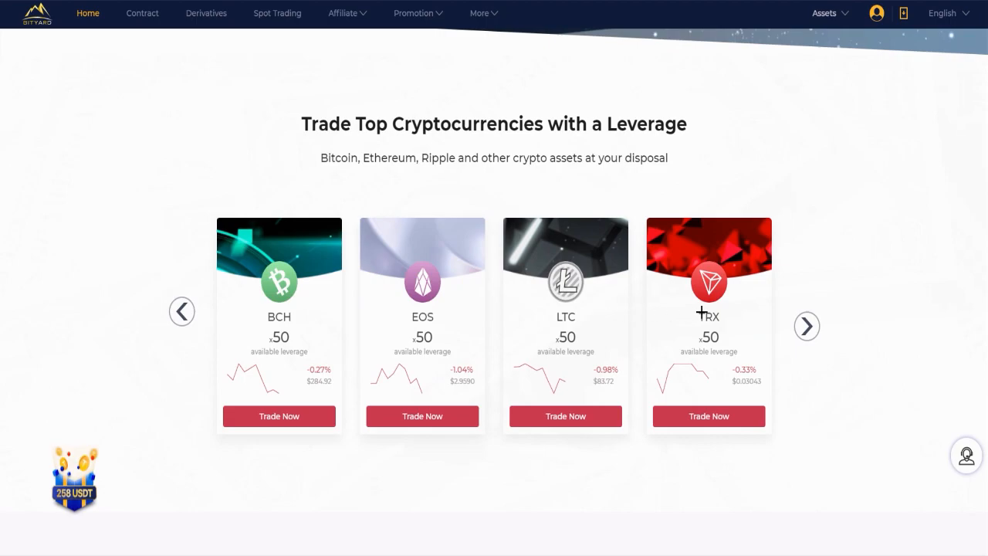
- Scroll down the home page past 'Why choose us?' to the Regulation and Licensing section
scroll(down, 3)
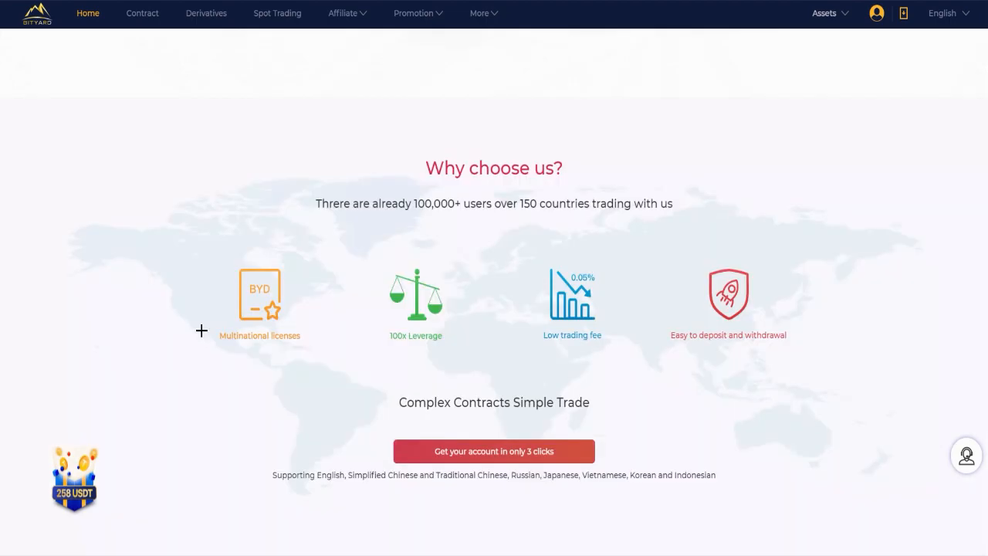
mouse_move(221, 312)
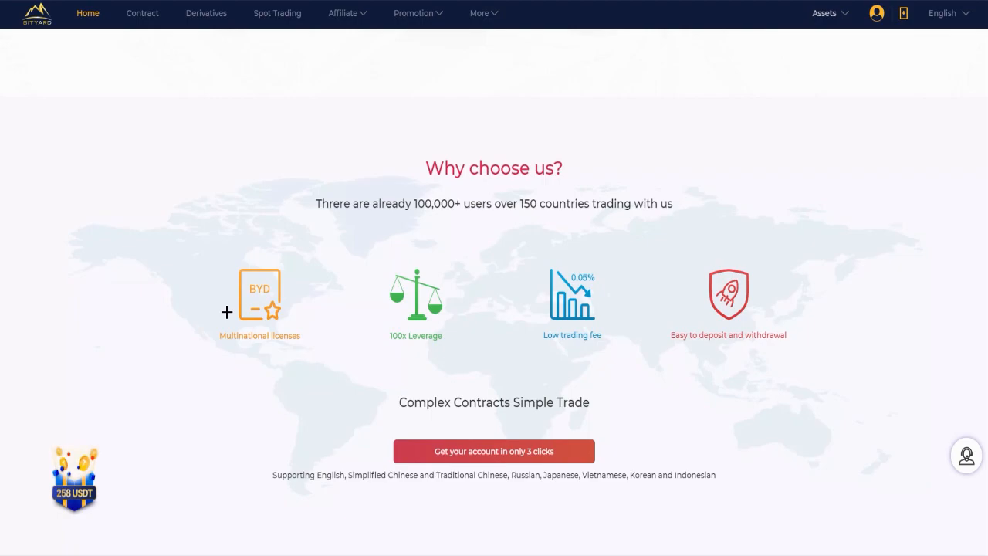
mouse_move(172, 337)
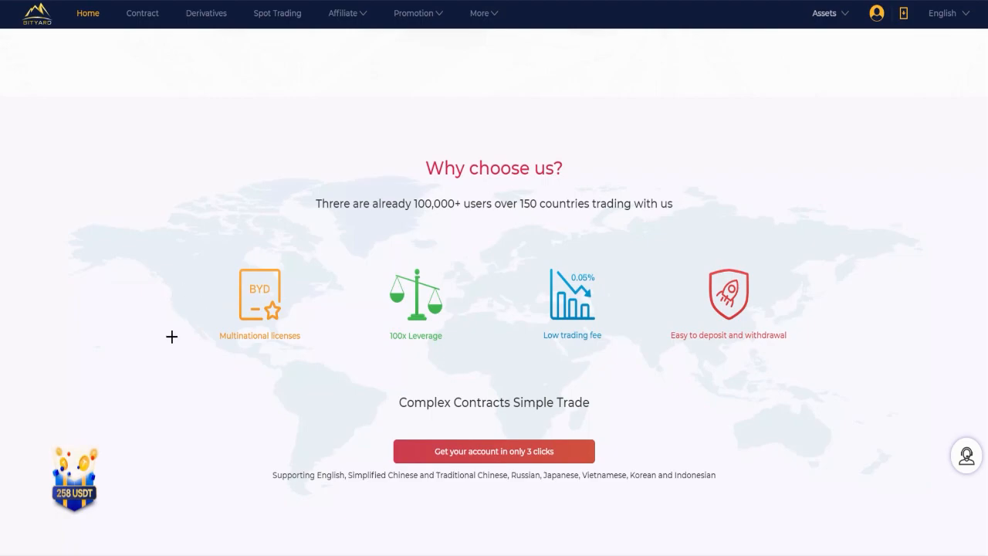
mouse_move(282, 366)
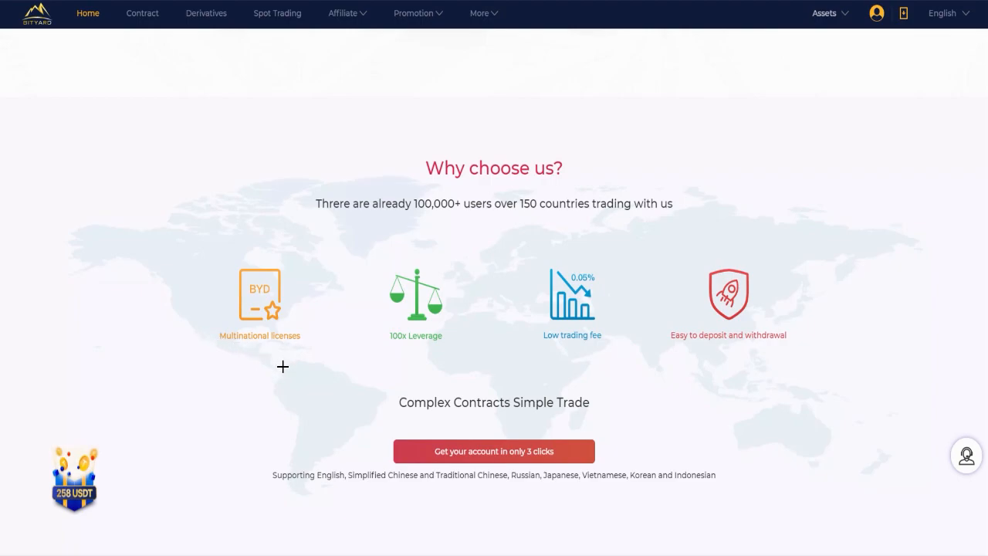
mouse_move(422, 378)
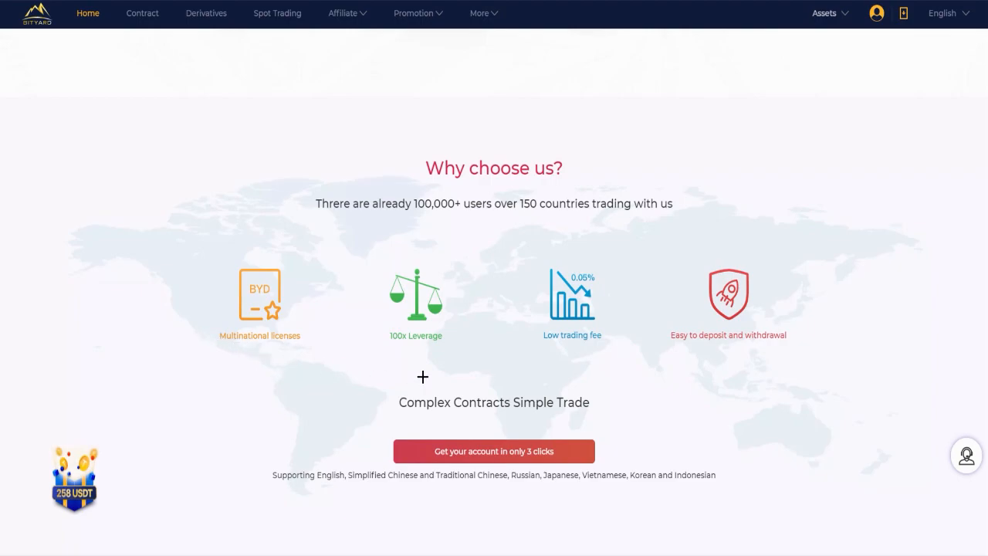
mouse_move(619, 349)
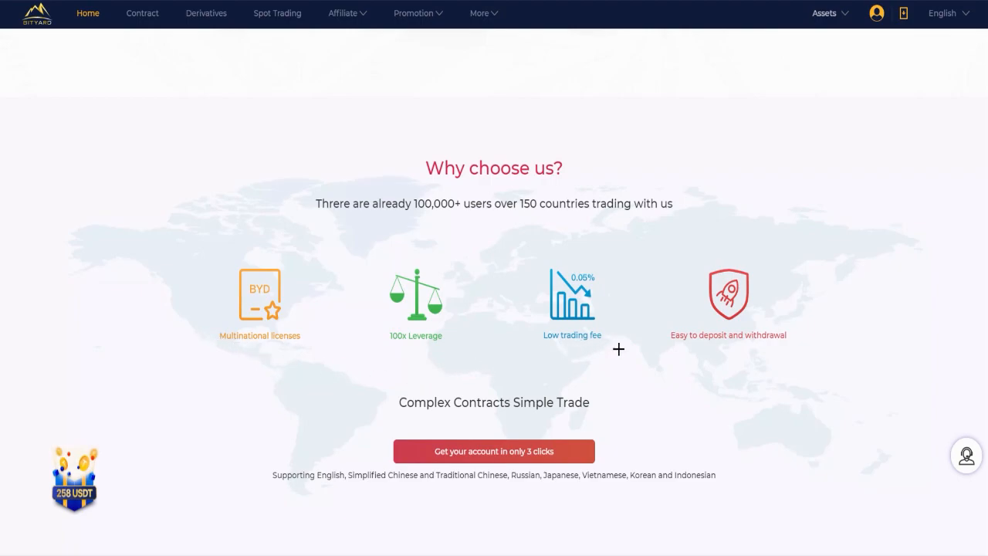
mouse_move(657, 375)
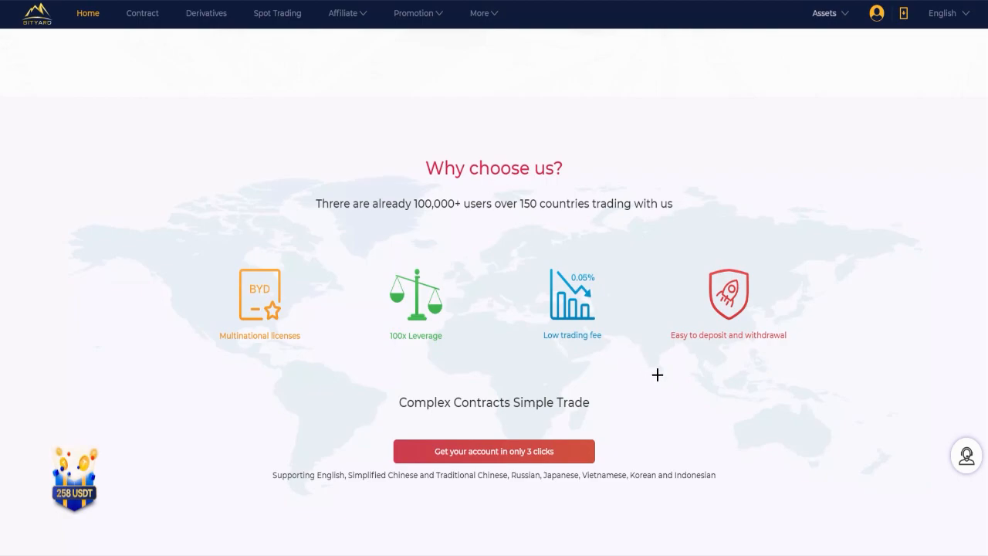
scroll(down, 3)
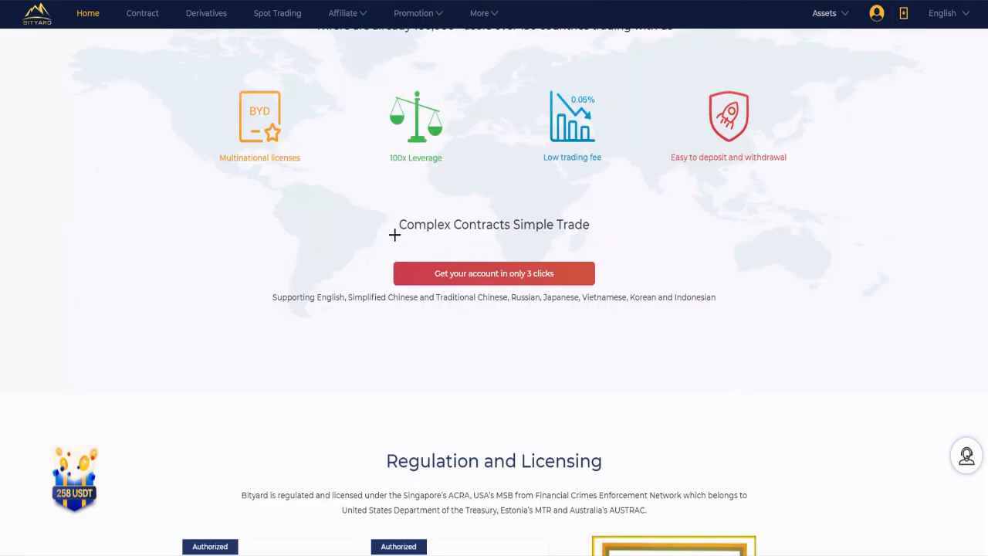
mouse_move(582, 239)
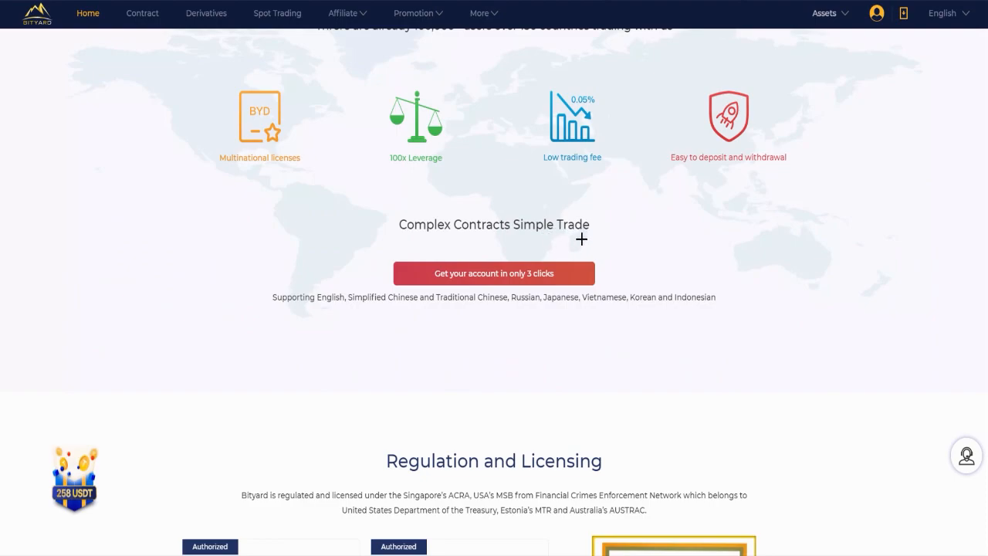
mouse_move(428, 310)
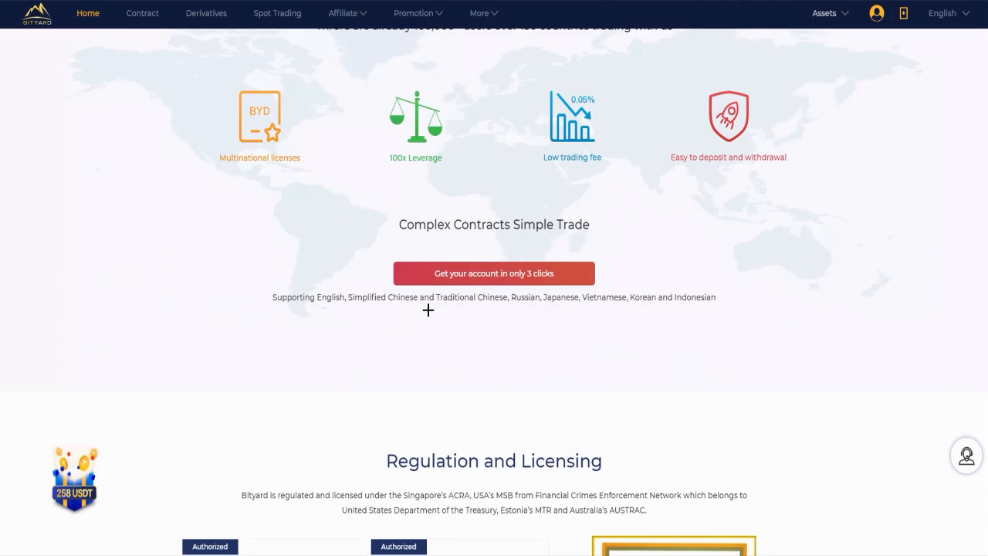
mouse_move(588, 315)
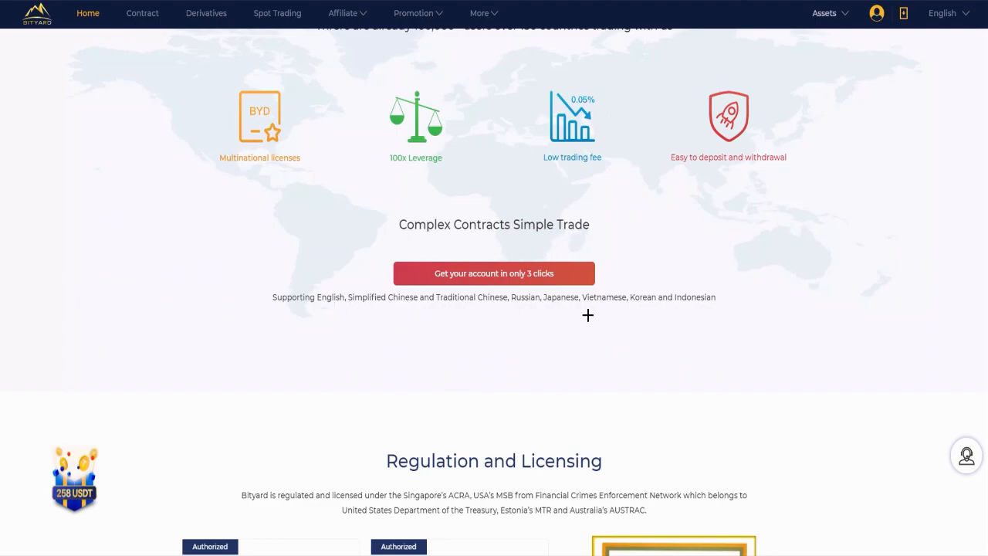
mouse_move(294, 307)
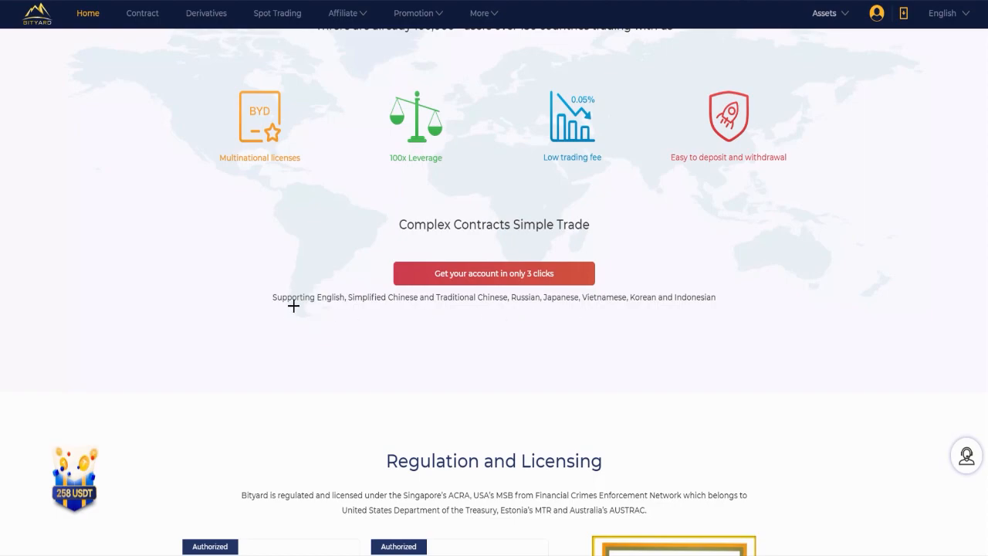
mouse_move(509, 304)
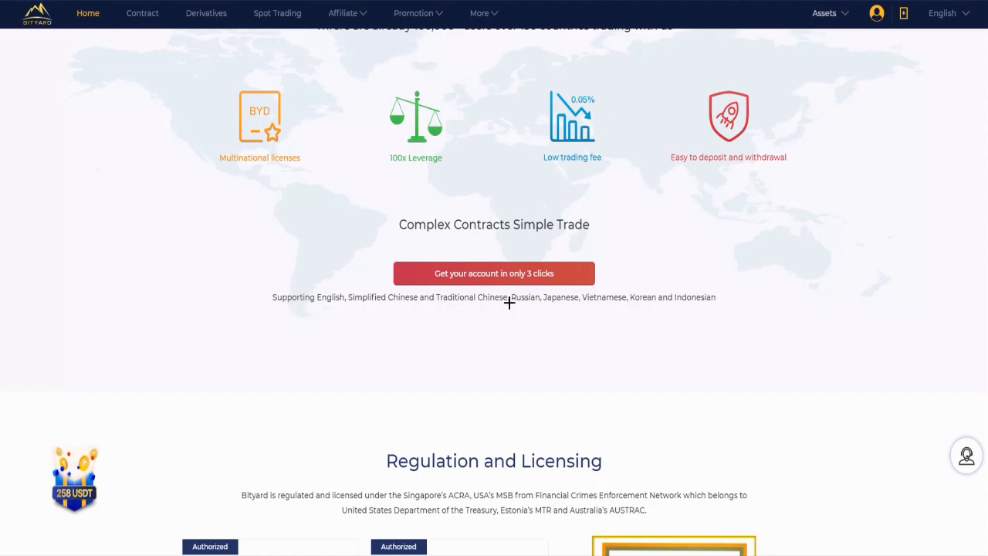
scroll(down, 3)
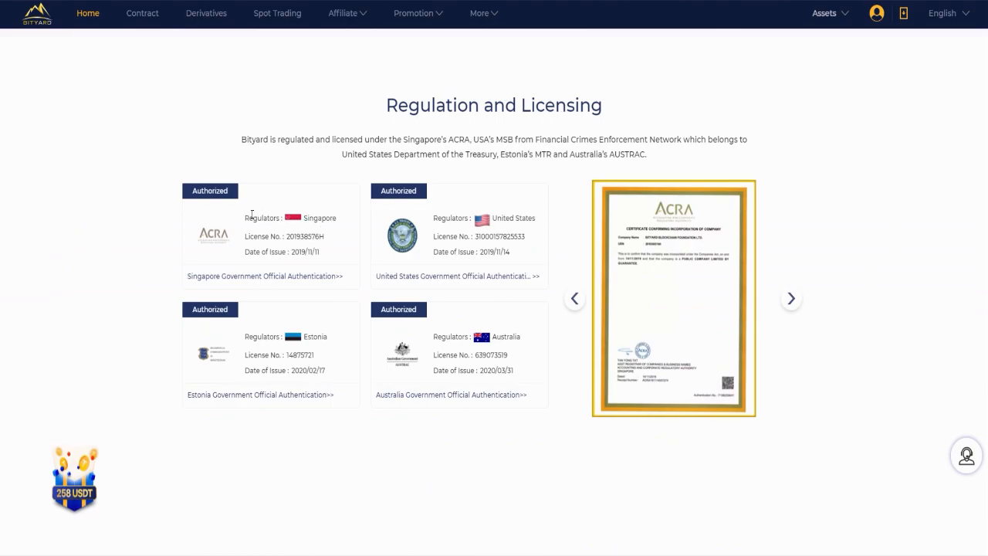
mouse_move(220, 212)
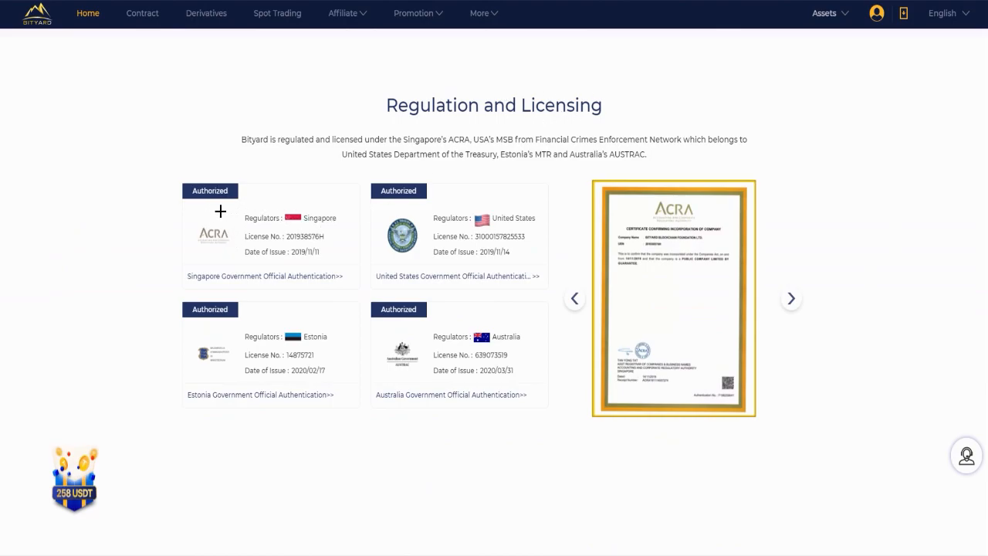
mouse_move(417, 230)
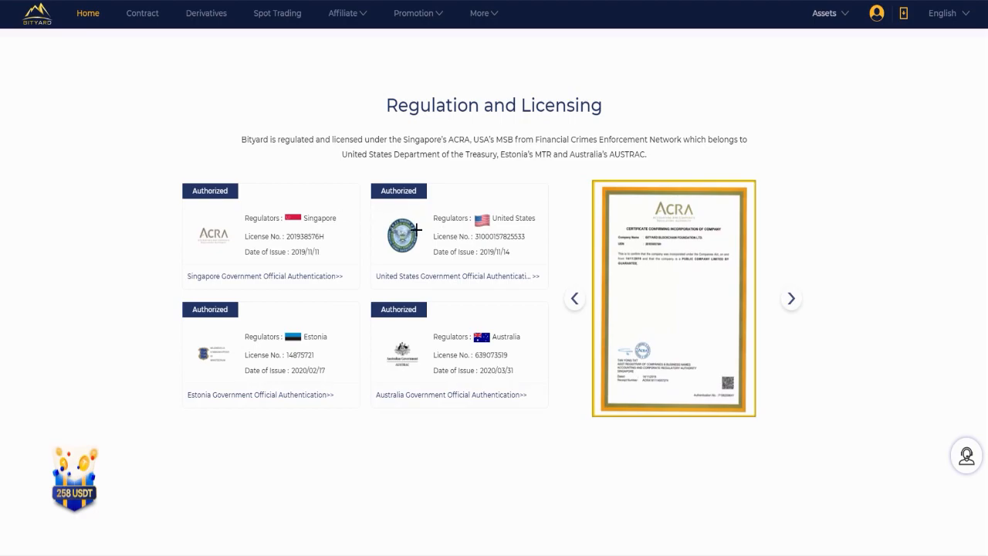
mouse_move(445, 293)
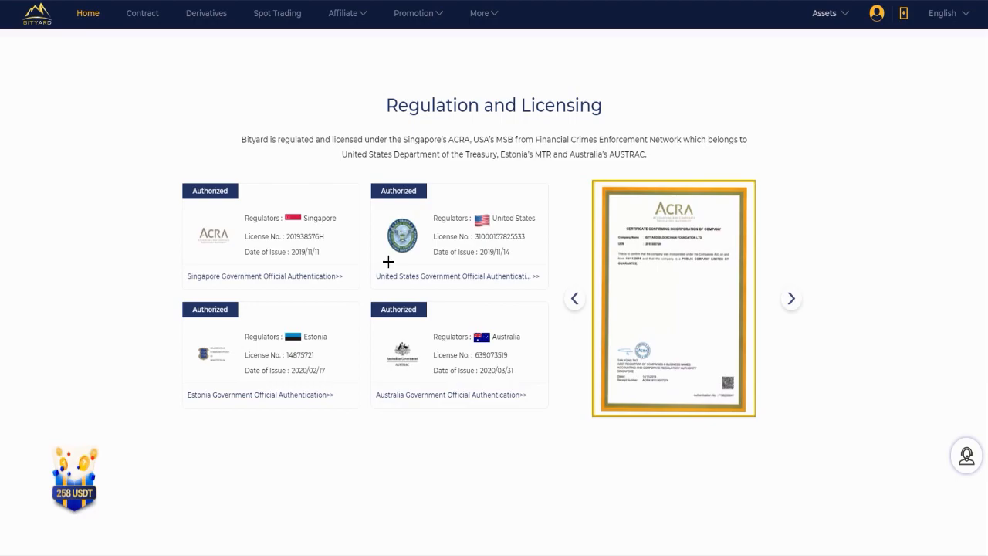
mouse_move(249, 414)
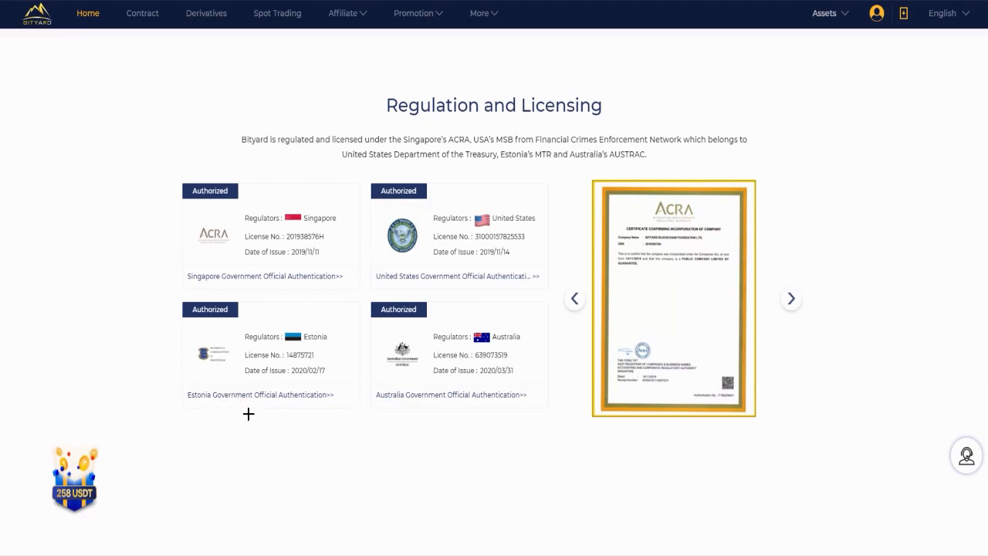
mouse_move(450, 326)
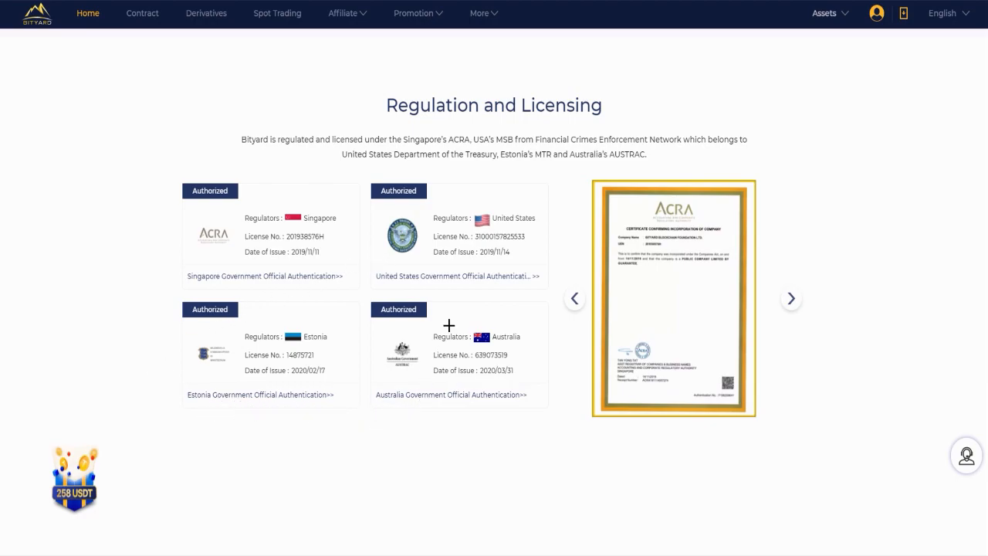
mouse_move(475, 407)
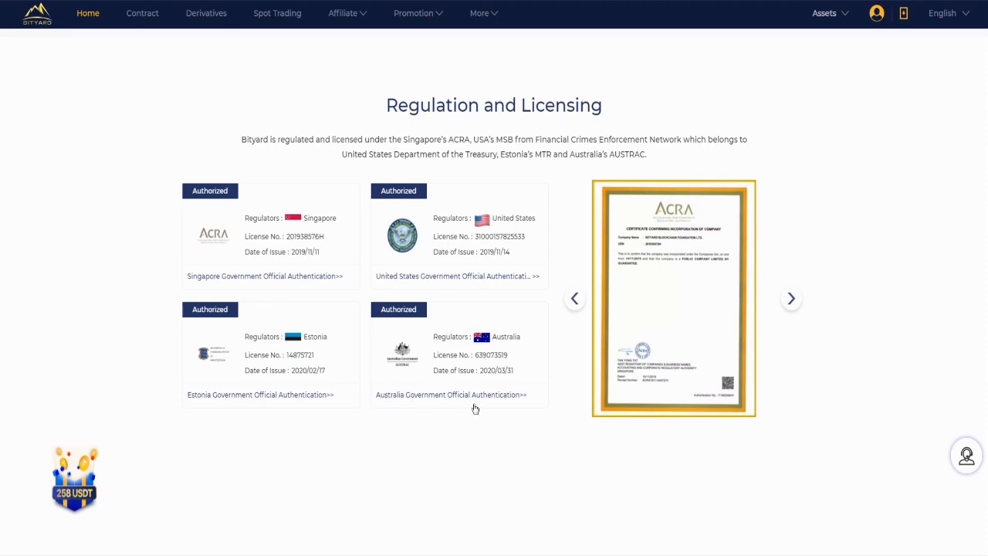
mouse_move(757, 291)
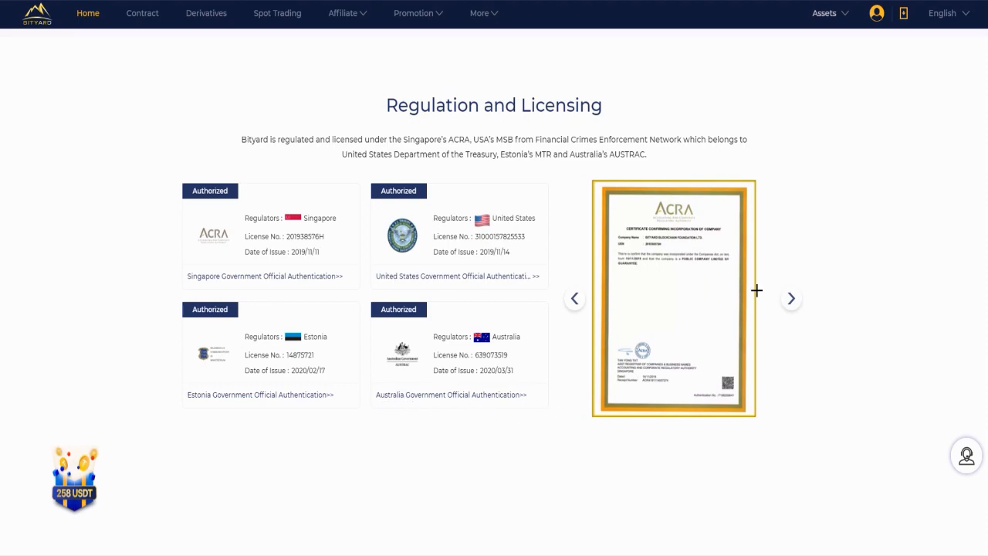
- Advance the licence certificate carousel from the ACRA certificate to the Estonian licence
click(791, 298)
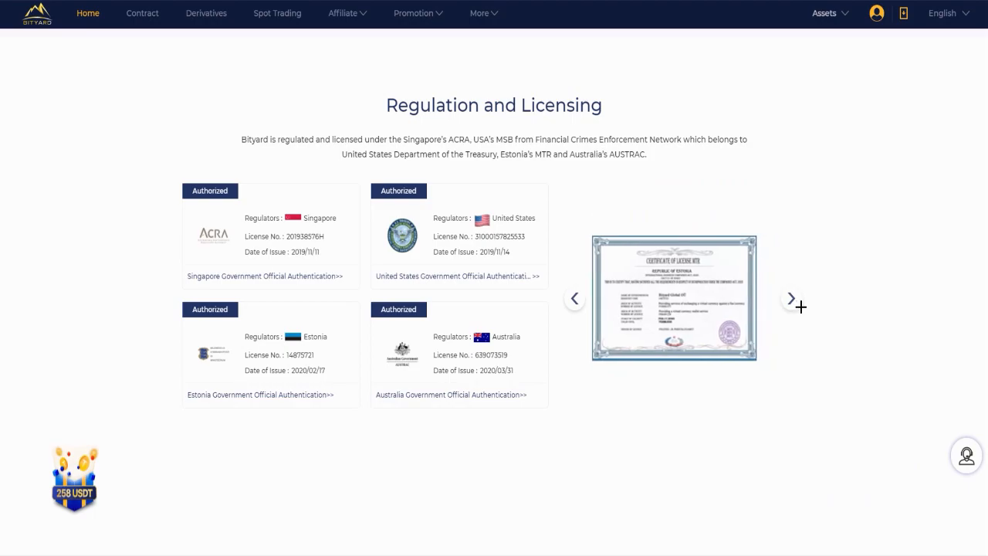
click(791, 299)
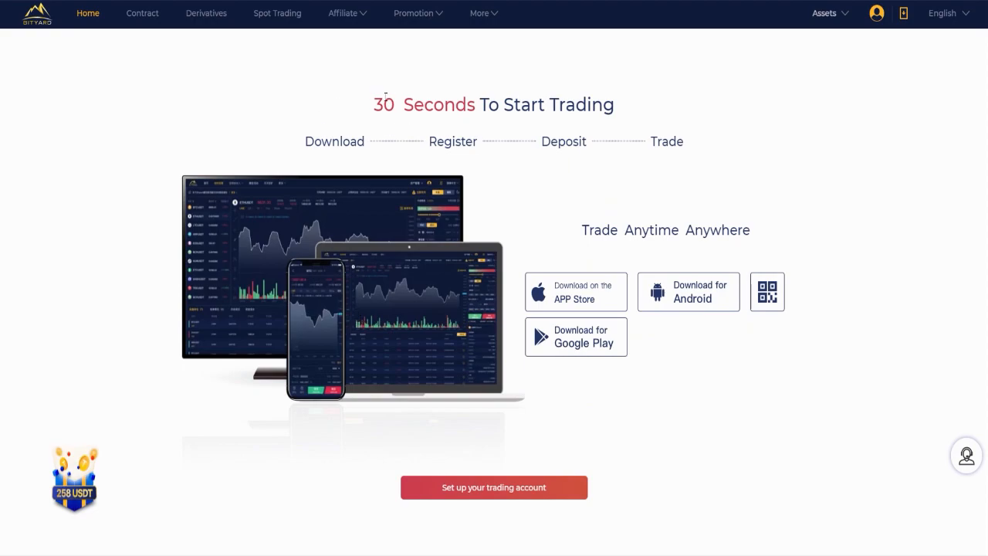
mouse_move(487, 117)
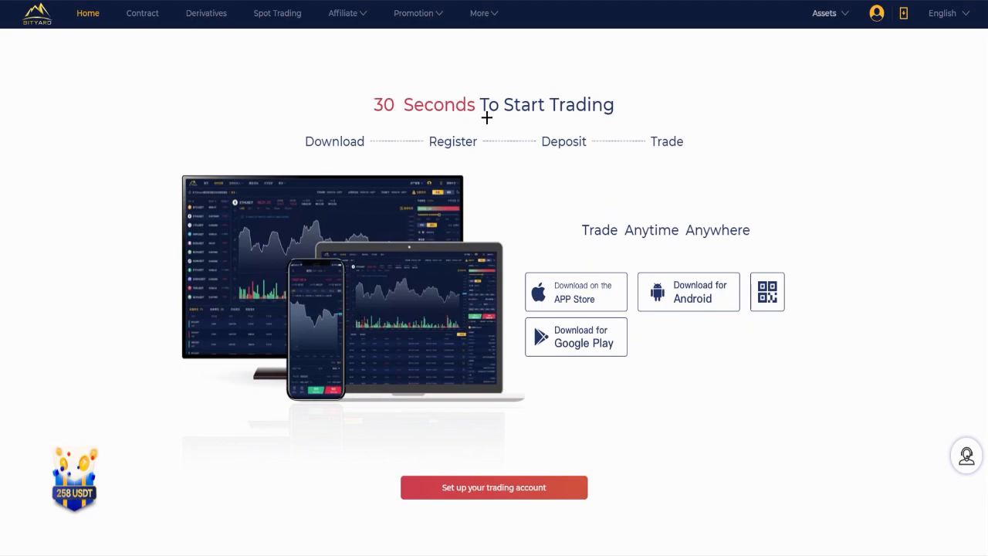
mouse_move(334, 142)
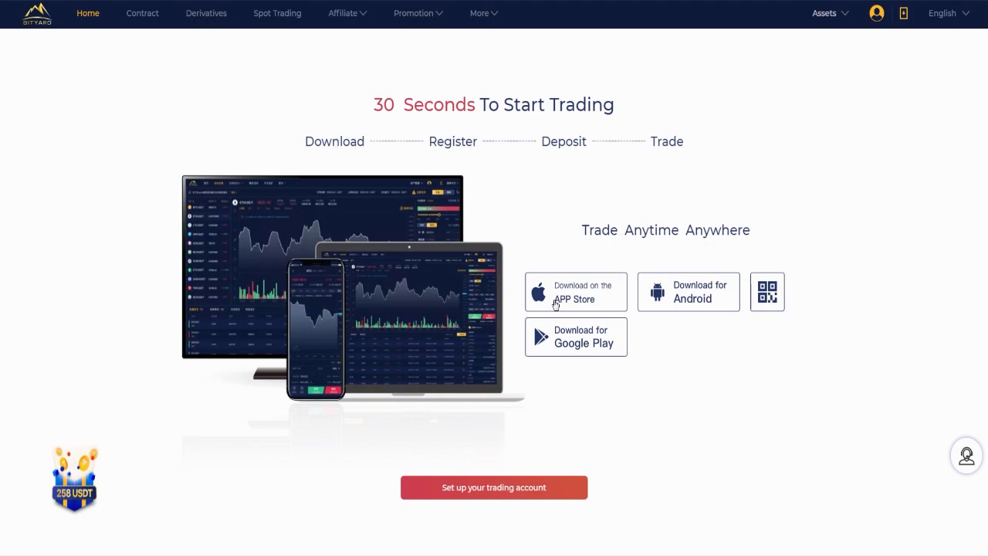
mouse_move(706, 290)
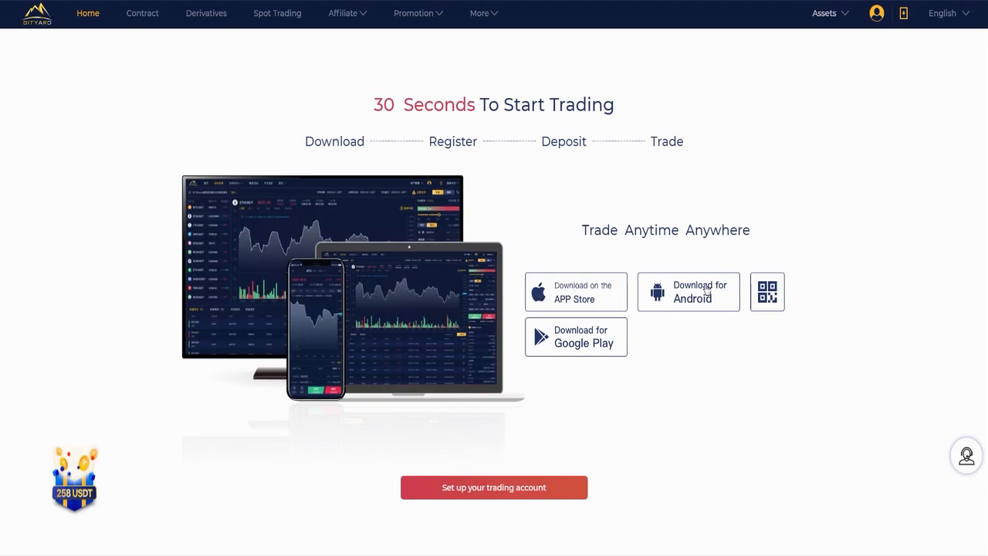
- Scroll past the '30 Seconds To Start Trading' section to the 4.5-rated media recognition section
click(767, 291)
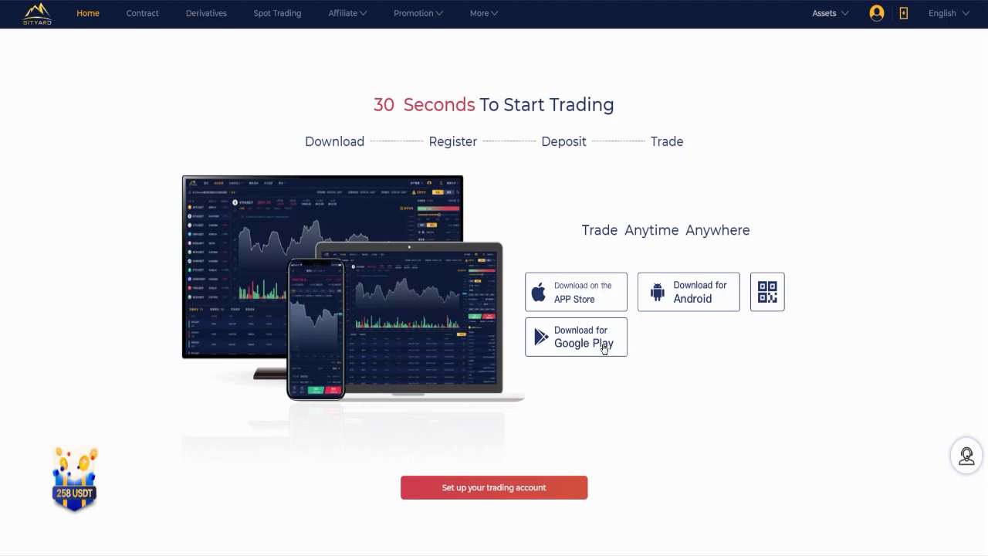
scroll(down, 3)
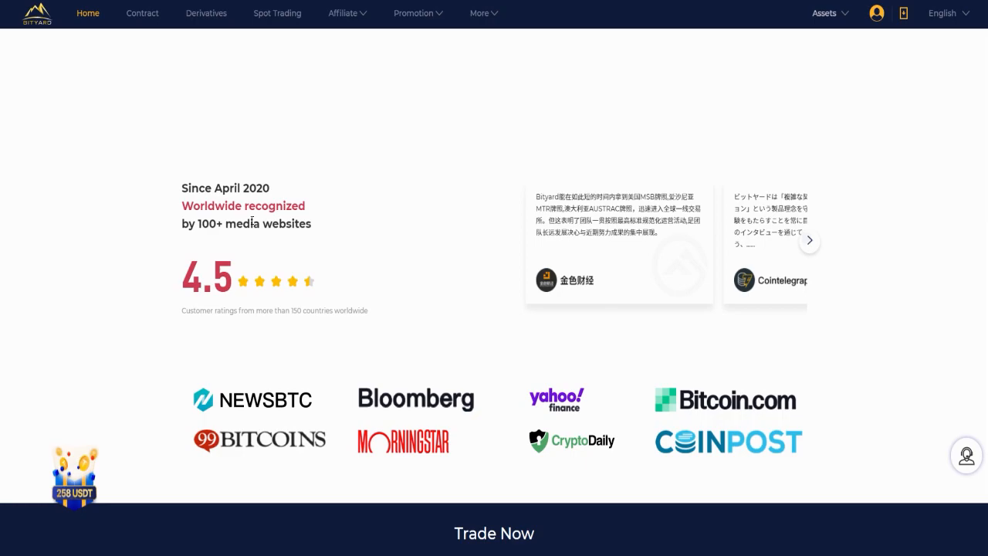
- Scroll to the media logos and Trade Now banner, then go to BTC/USDT spot trading
scroll(down, 3)
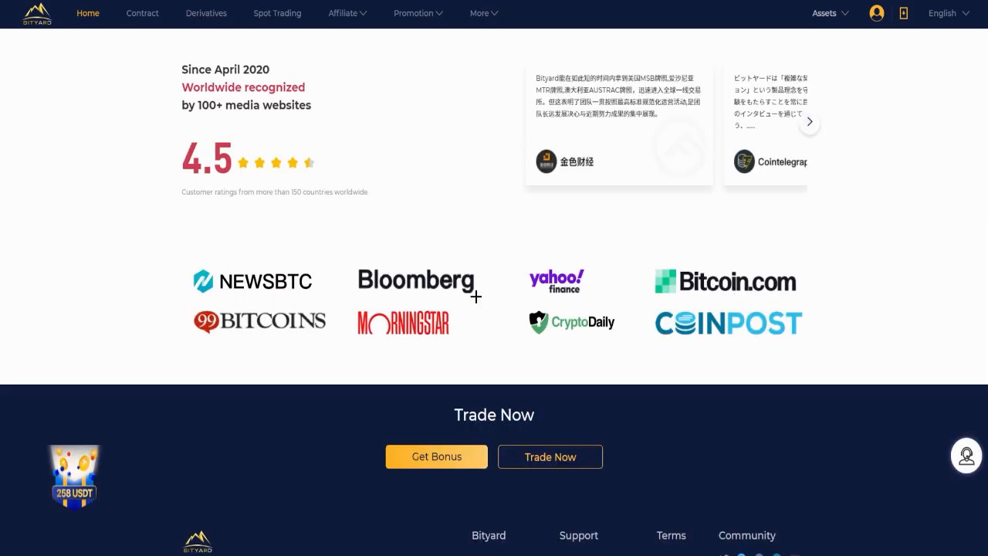
mouse_move(563, 266)
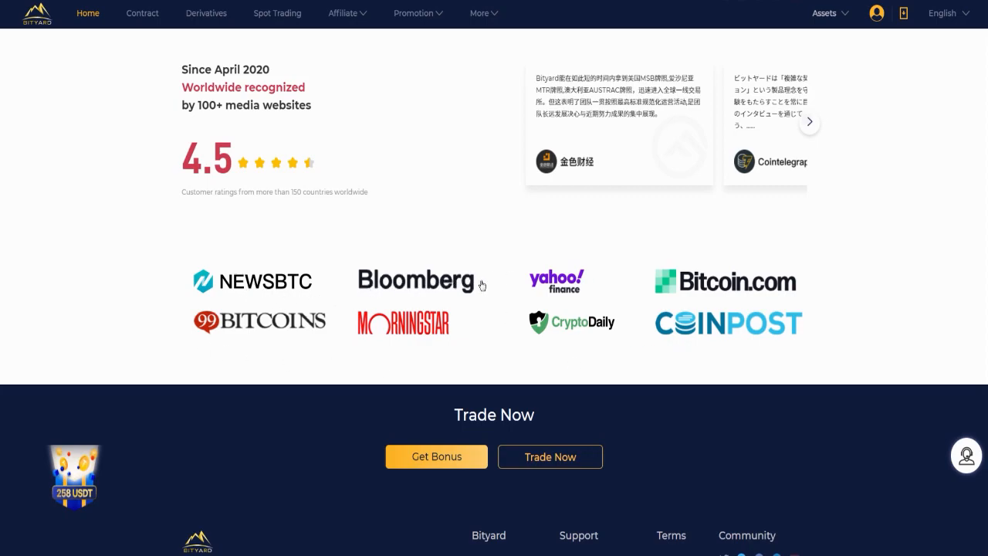
mouse_move(579, 296)
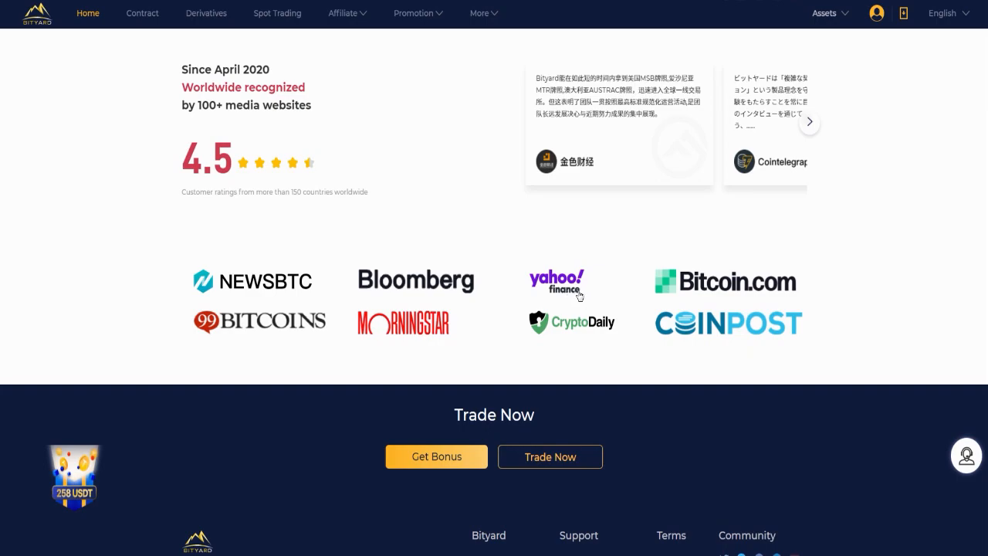
mouse_move(282, 346)
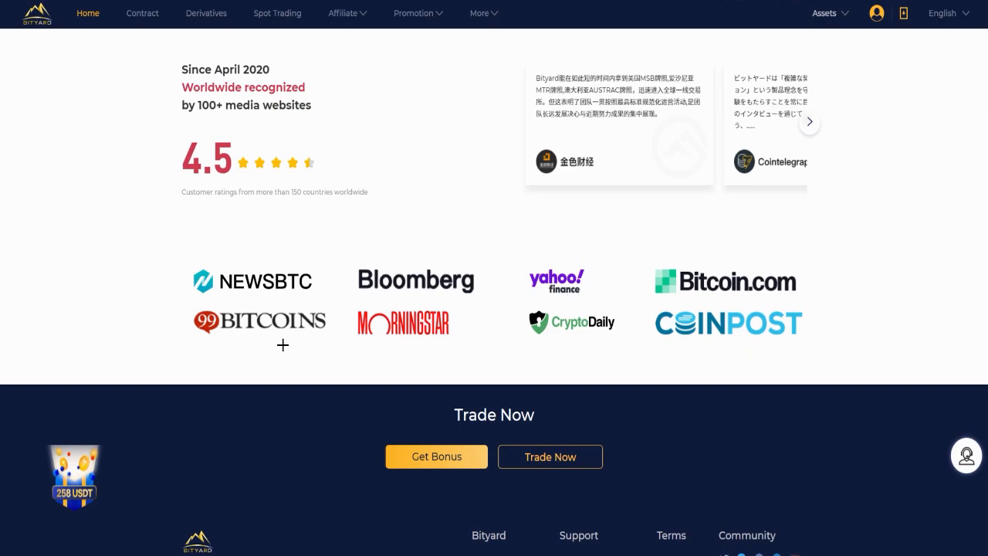
mouse_move(434, 334)
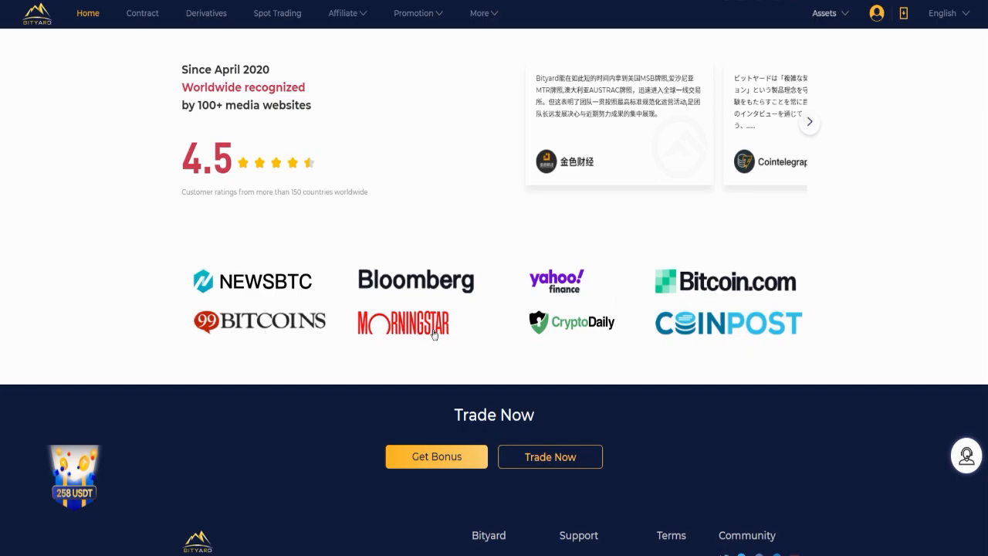
mouse_move(631, 338)
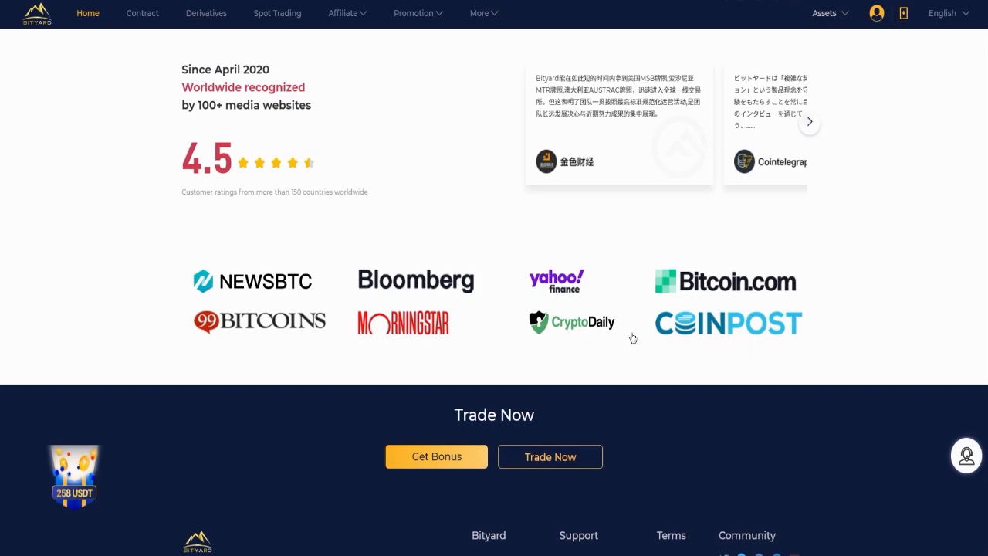
click(272, 13)
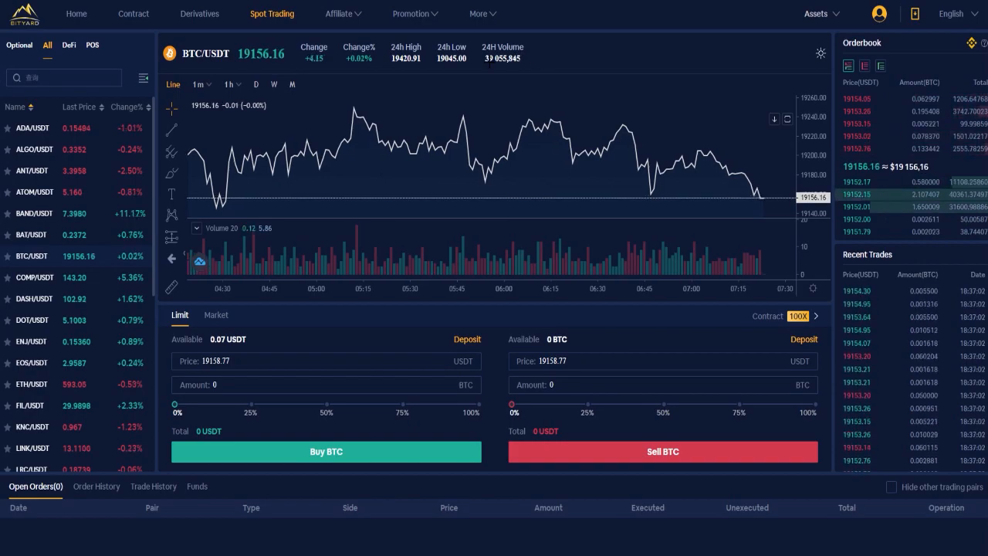
mouse_move(400, 276)
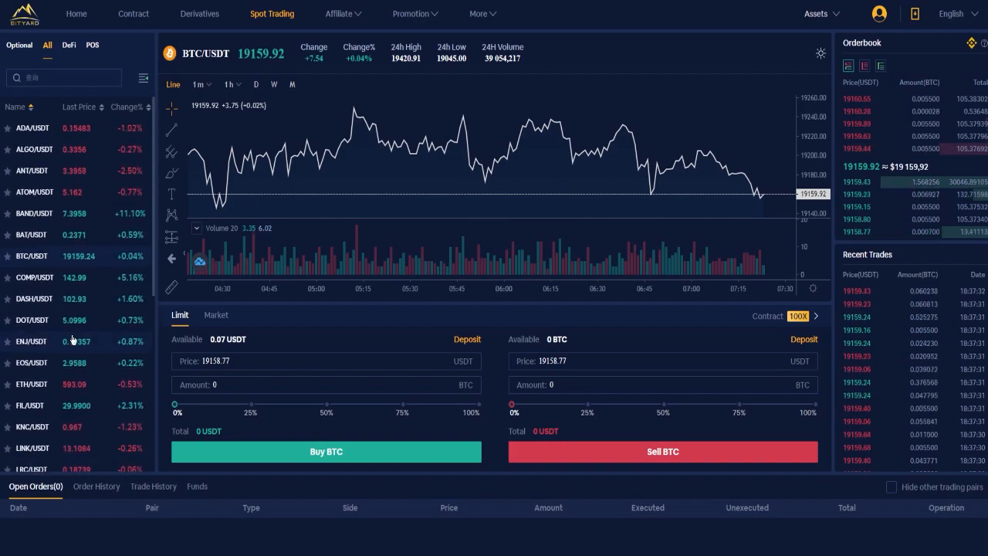
- Enter a 2 BTC limit buy totalling 38,317.54 USDT and try to submit it
click(325, 385)
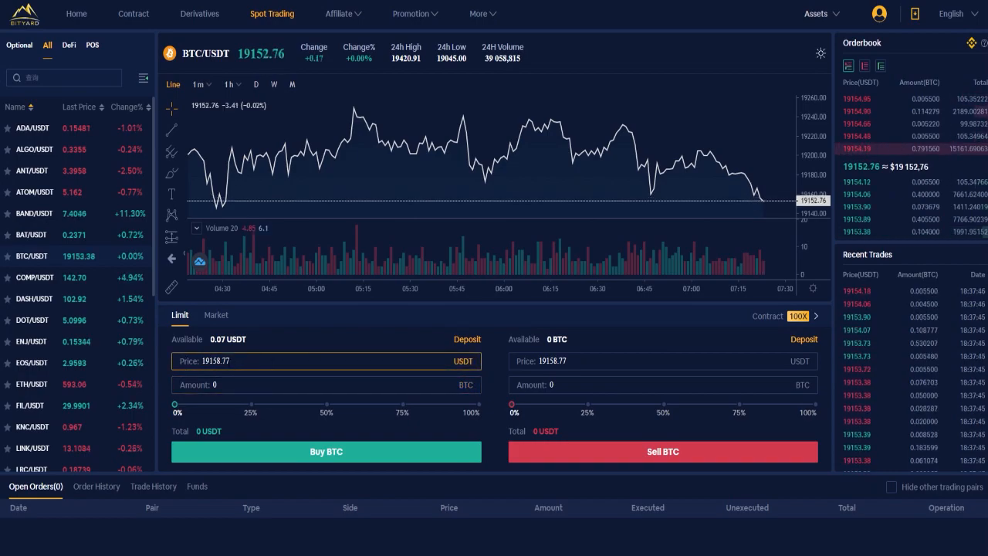
click(324, 385)
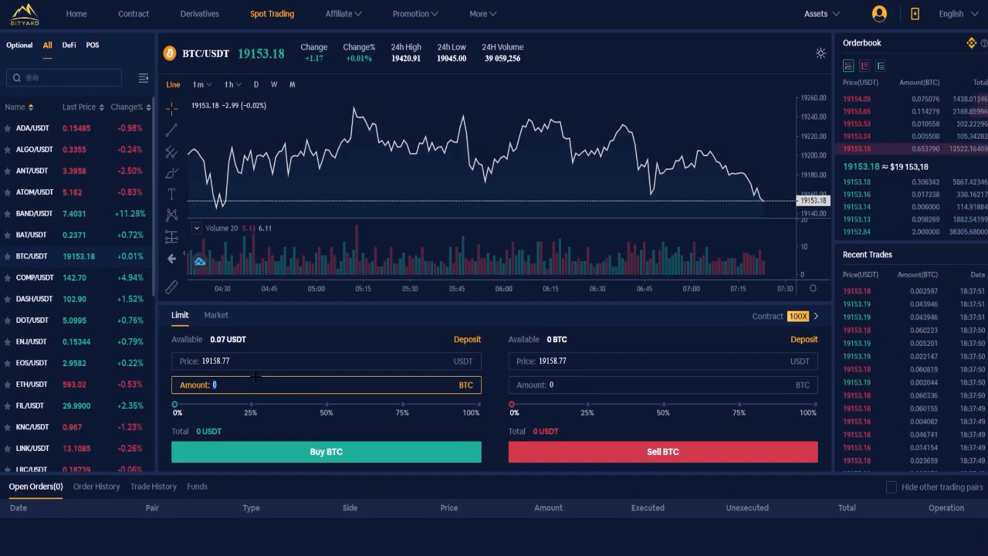
text(2)
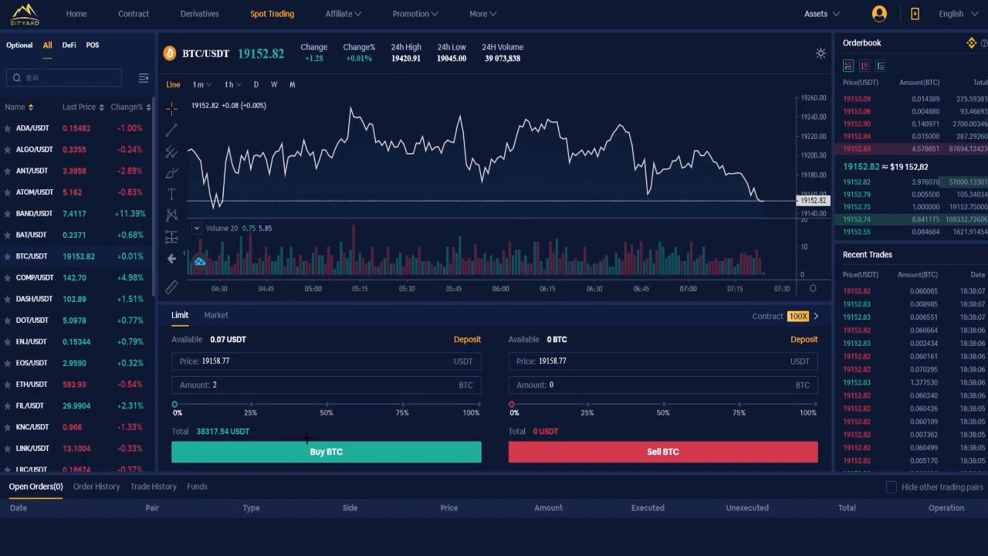
click(325, 451)
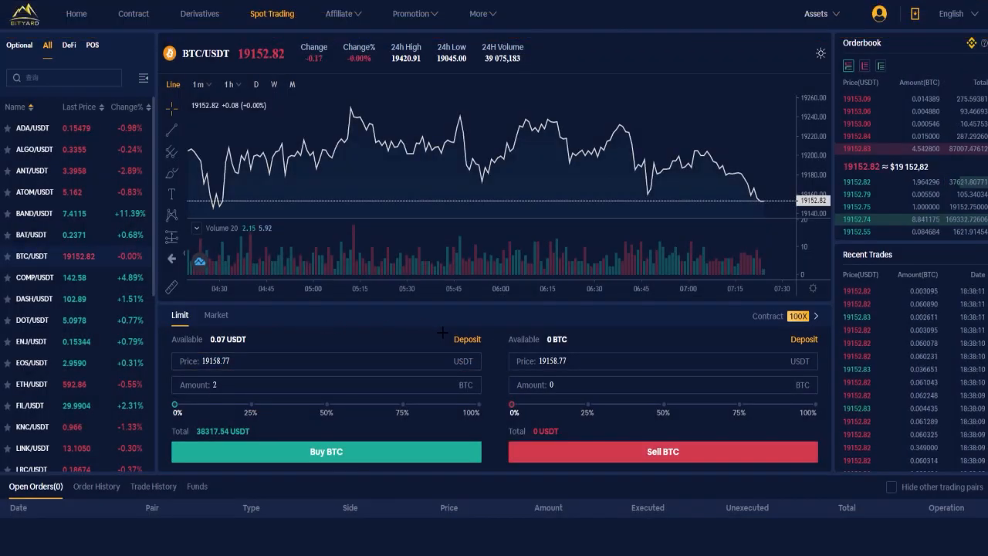
click(467, 339)
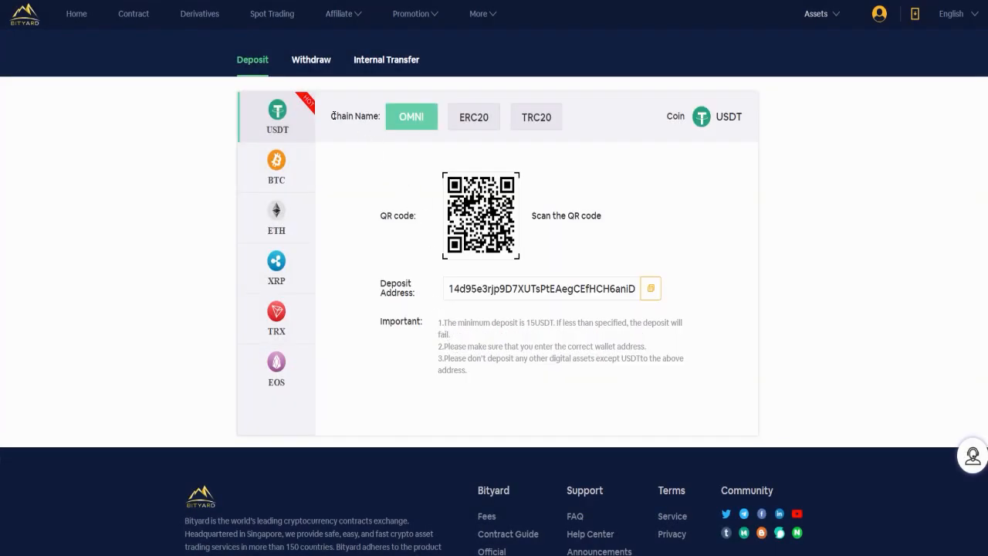
mouse_move(411, 121)
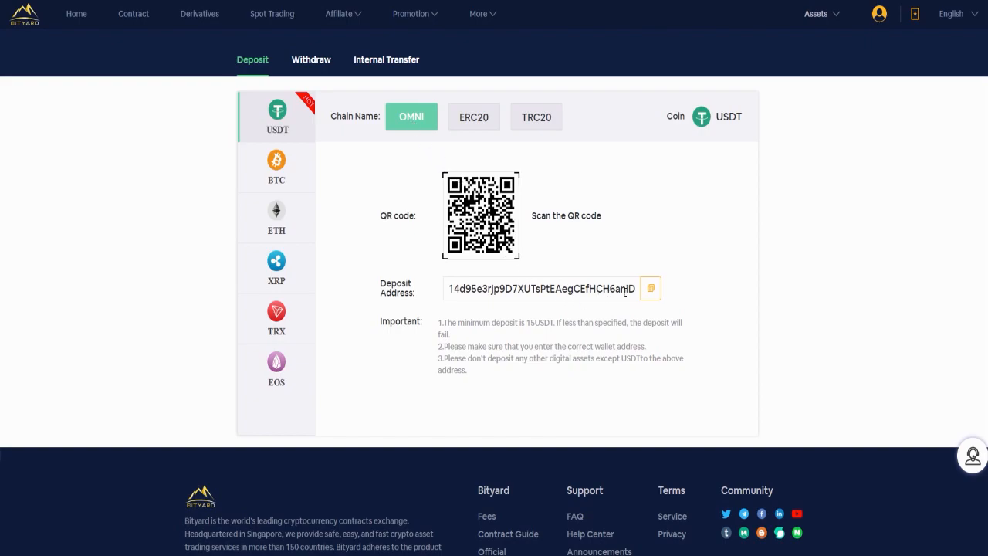
mouse_move(534, 255)
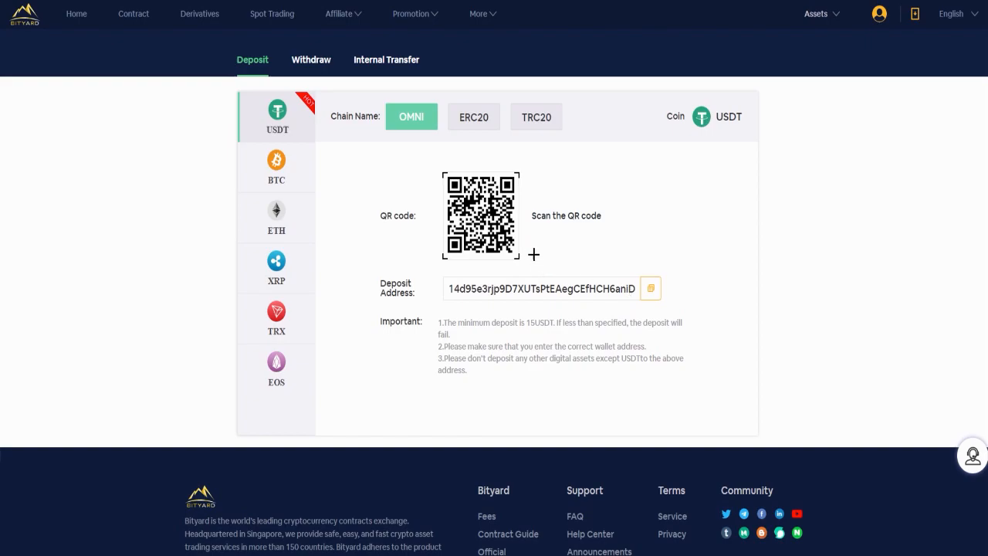
mouse_move(546, 334)
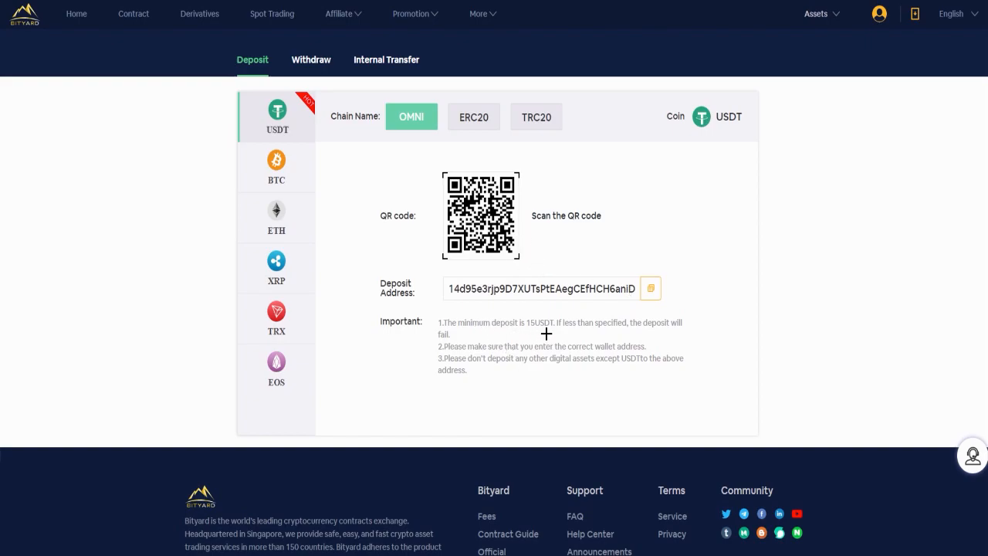
mouse_move(576, 333)
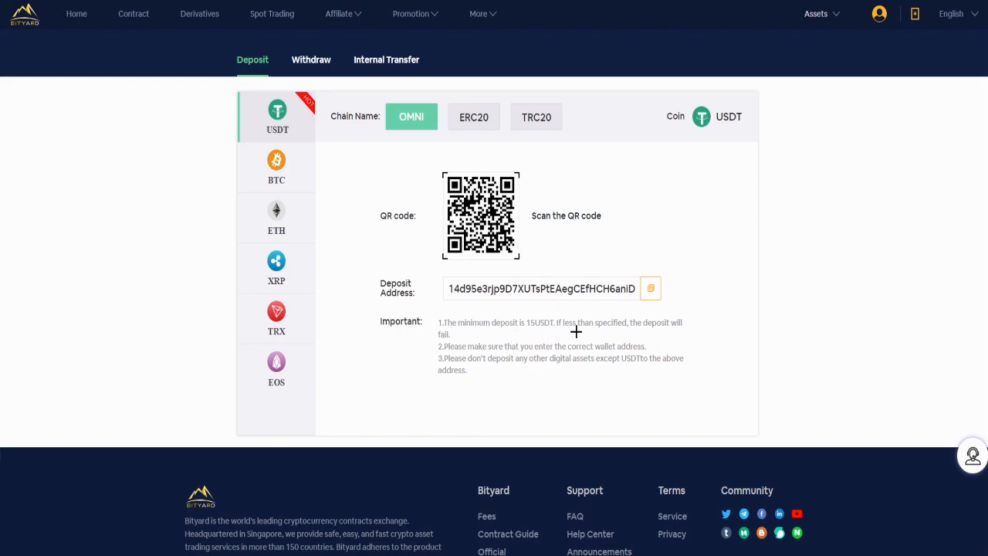
- View USDT ERC20 and TRC20 deposit addresses, then BTC on Ripple and Bitcoin chains
click(473, 117)
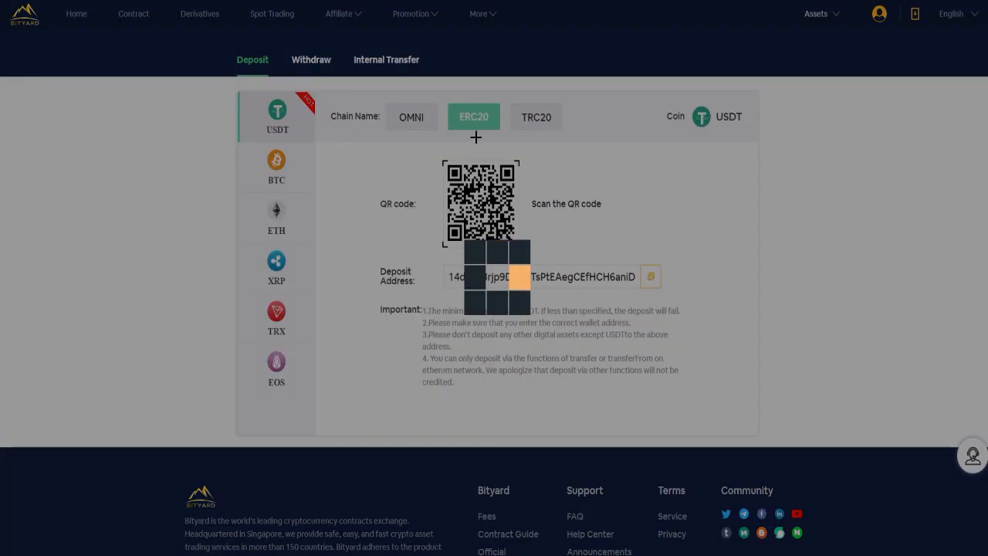
click(536, 117)
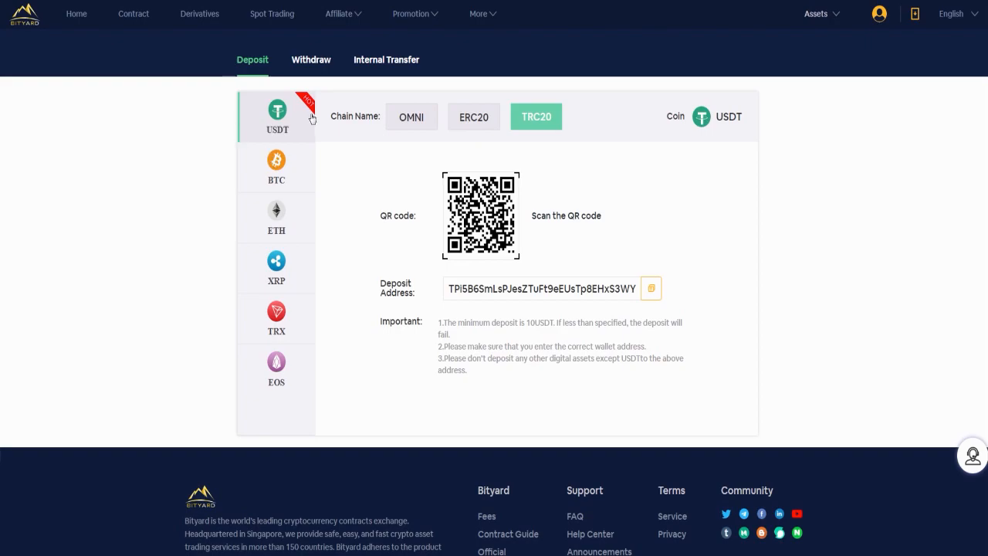
click(276, 168)
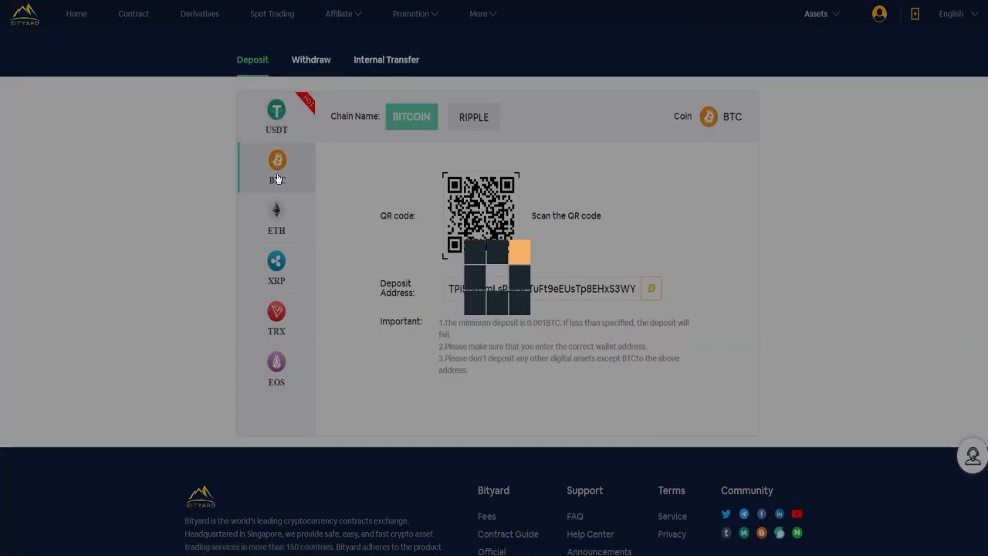
click(473, 117)
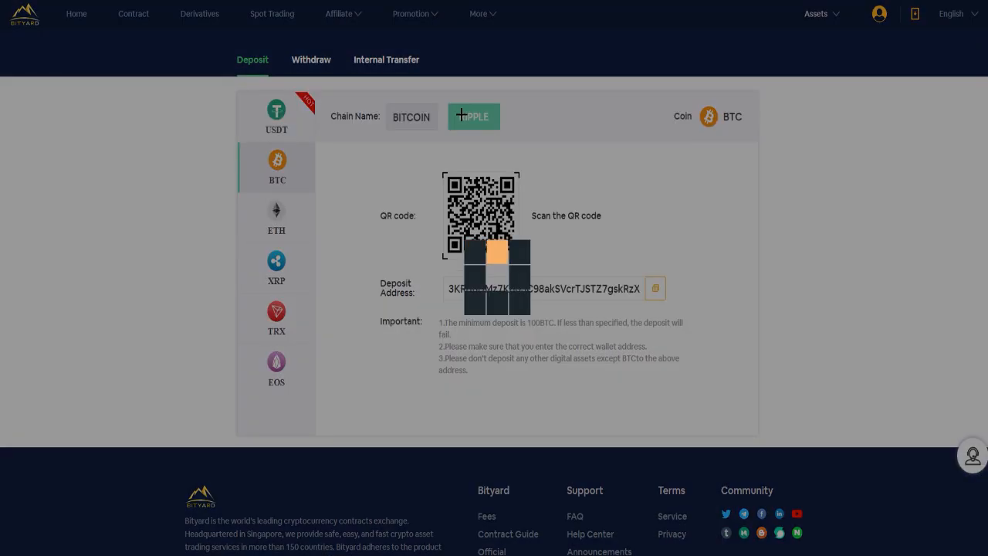
click(411, 116)
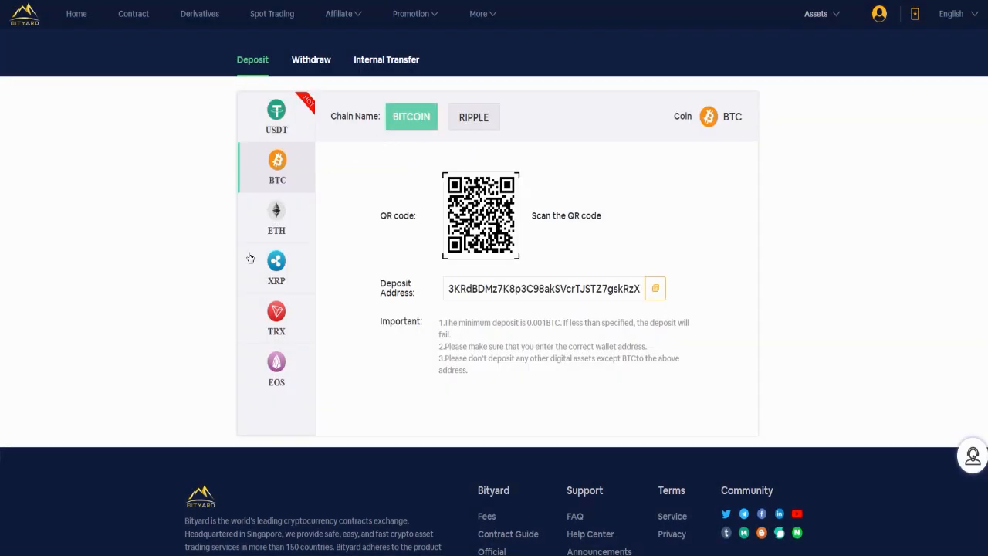
- View the ETH and TRX deposit details, then return to spot trading
click(276, 218)
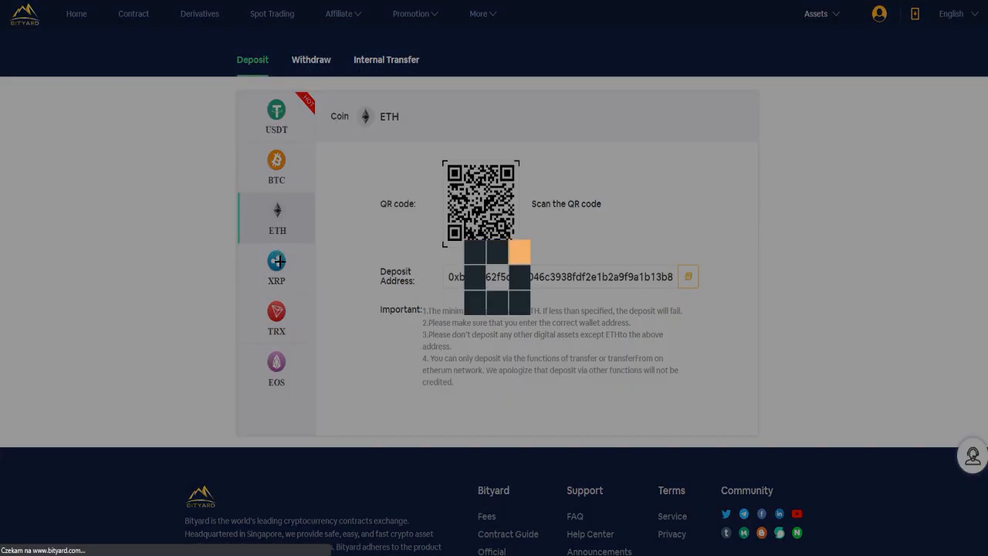
click(276, 318)
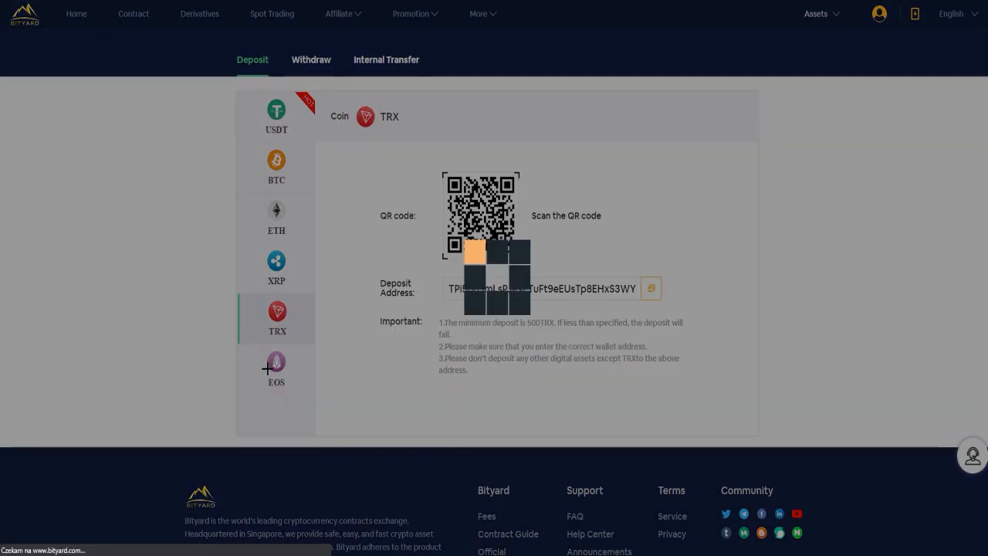
click(272, 14)
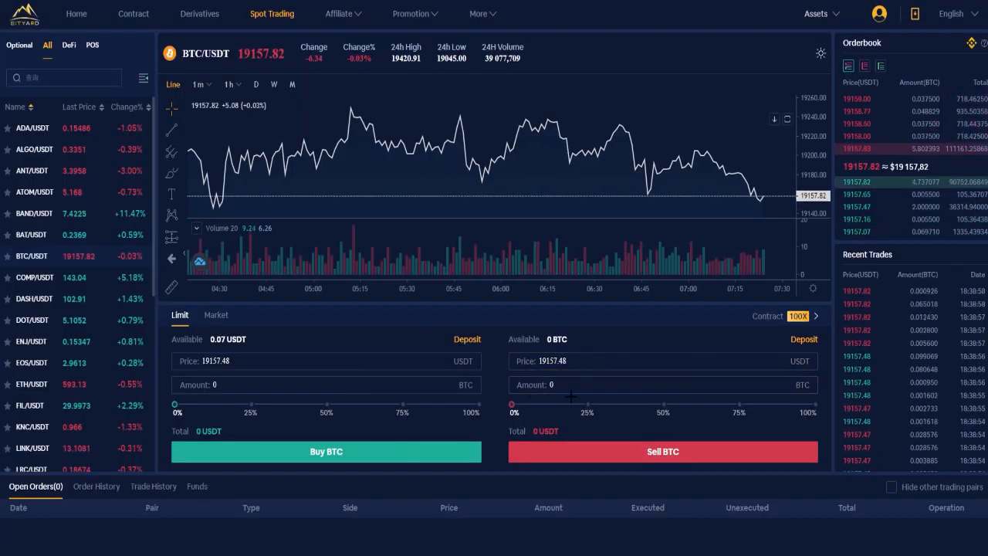
- Enter a 2 BTC limit sell totalling 38,314.96 USDT and try to submit it
click(663, 384)
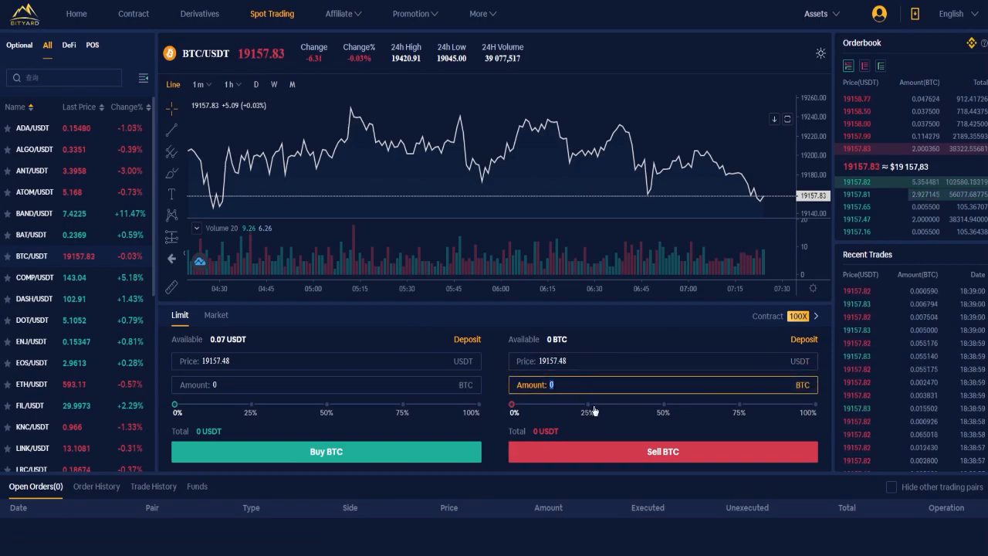
text(2)
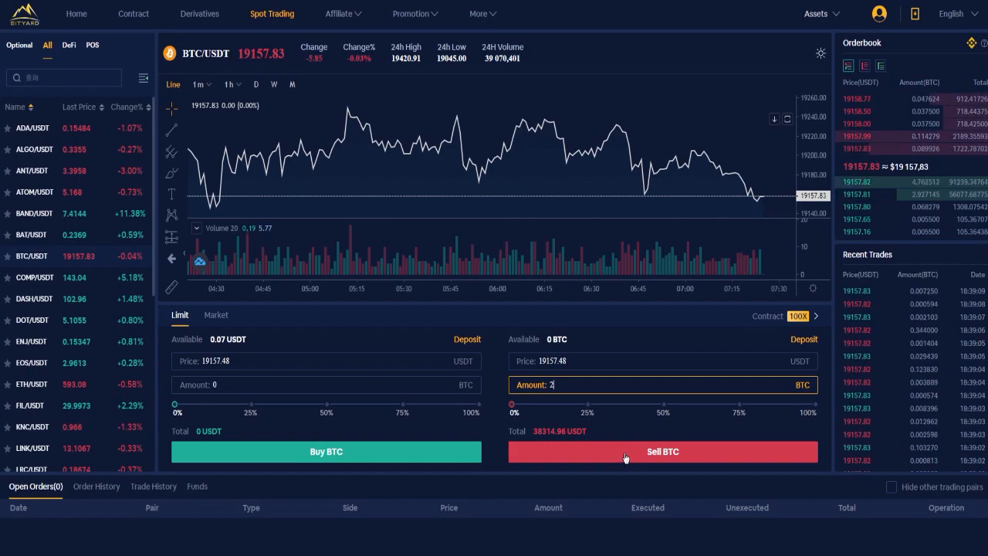
click(216, 315)
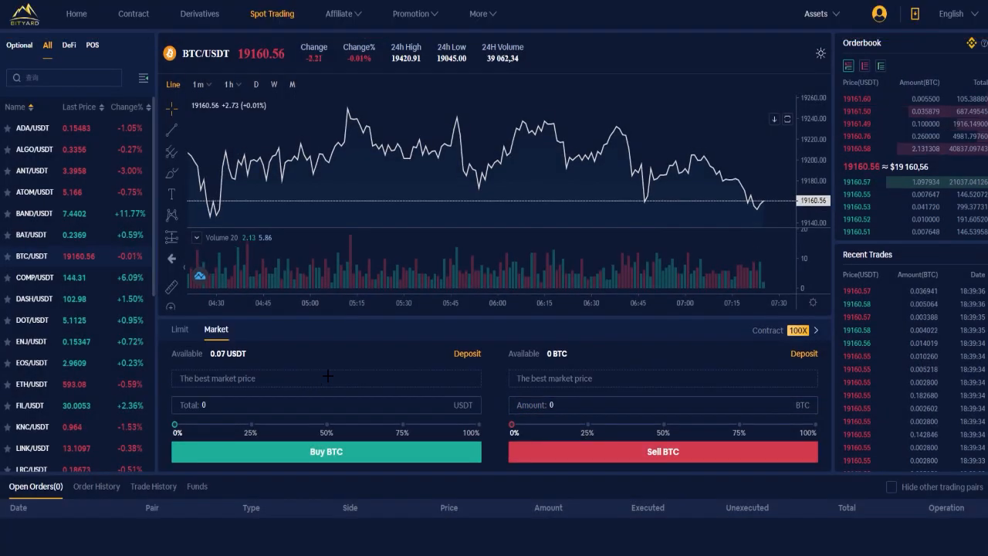
- Switch to market orders, try a 7,000 USDT buy and 2 BTC sell, then go Home
click(324, 404)
text(7000)
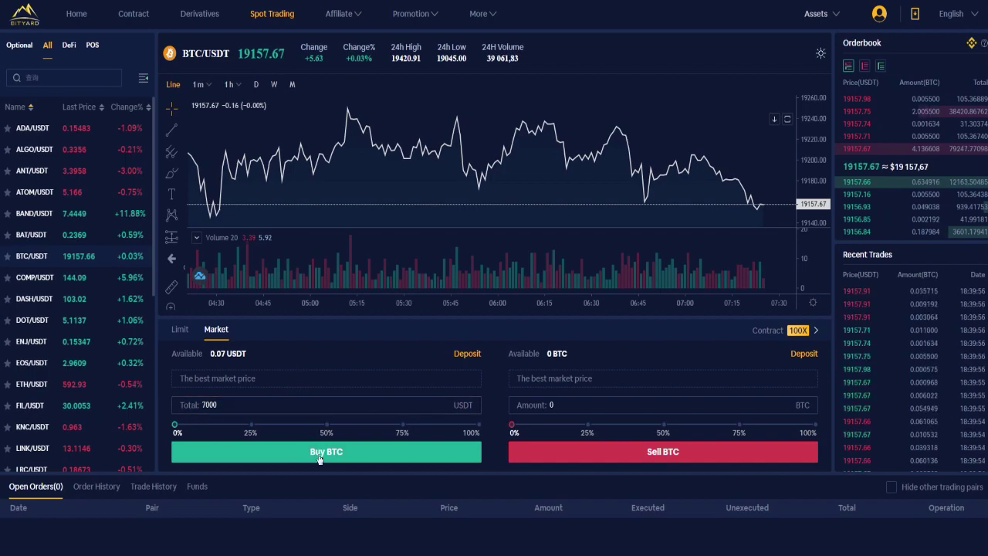
click(325, 452)
text(2)
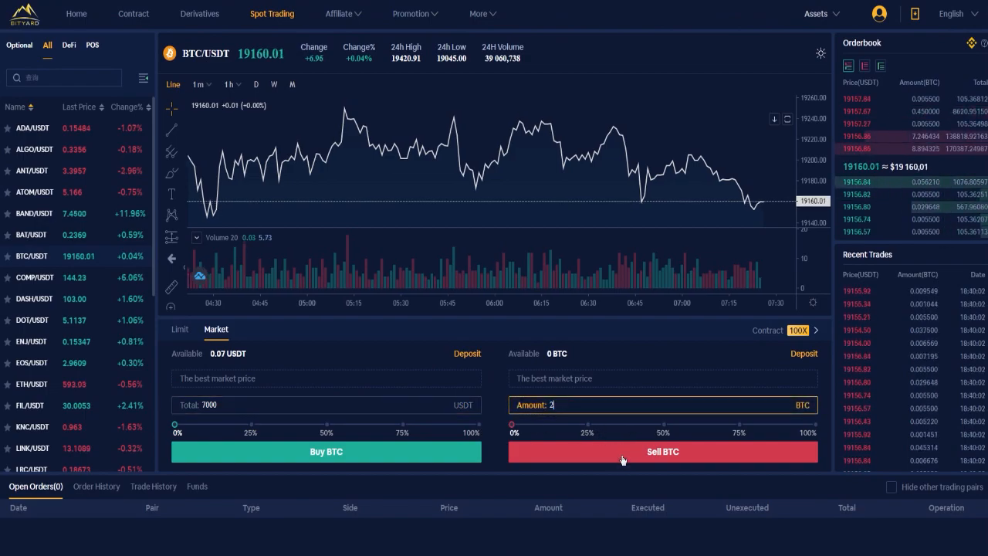
click(76, 13)
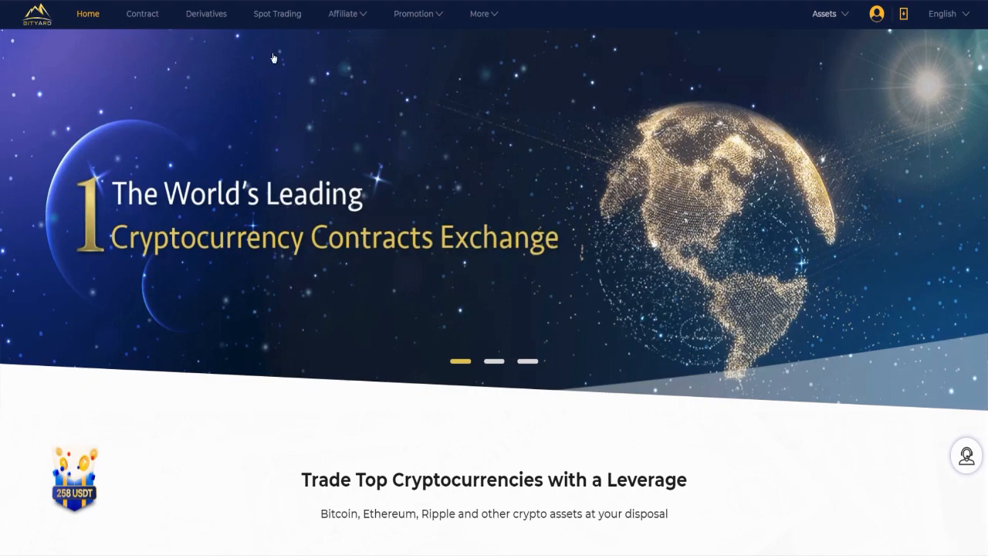
- Return from the home page to the BTC/USDT spot trading page
click(276, 13)
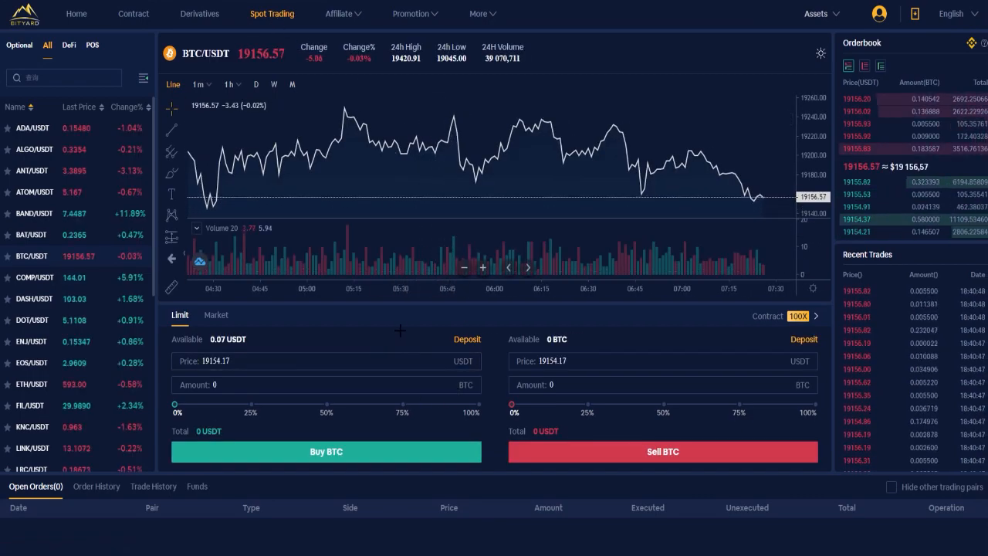
- On the BTC/USDT contract page, slide leverage from 40x to 100X, 58X, back to 100X
click(132, 13)
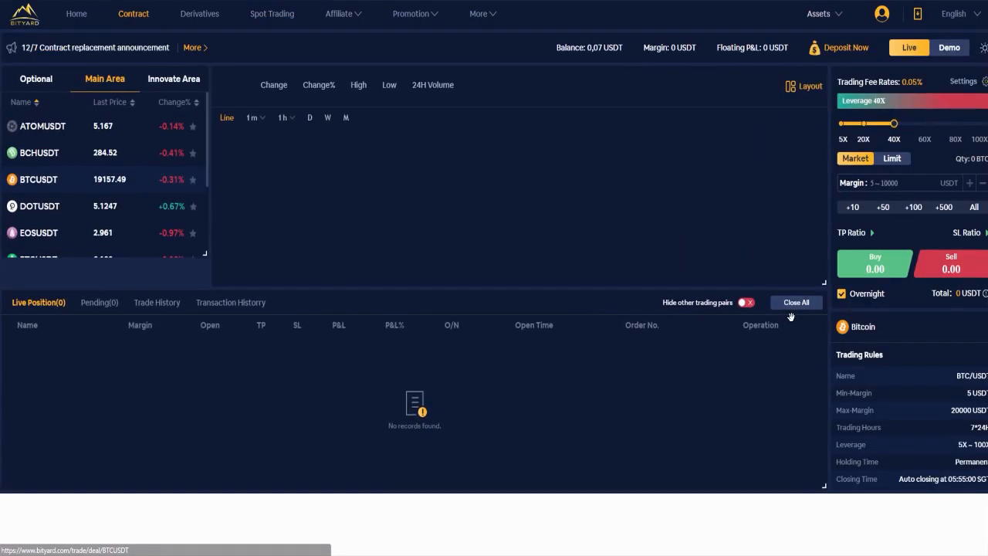
click(39, 179)
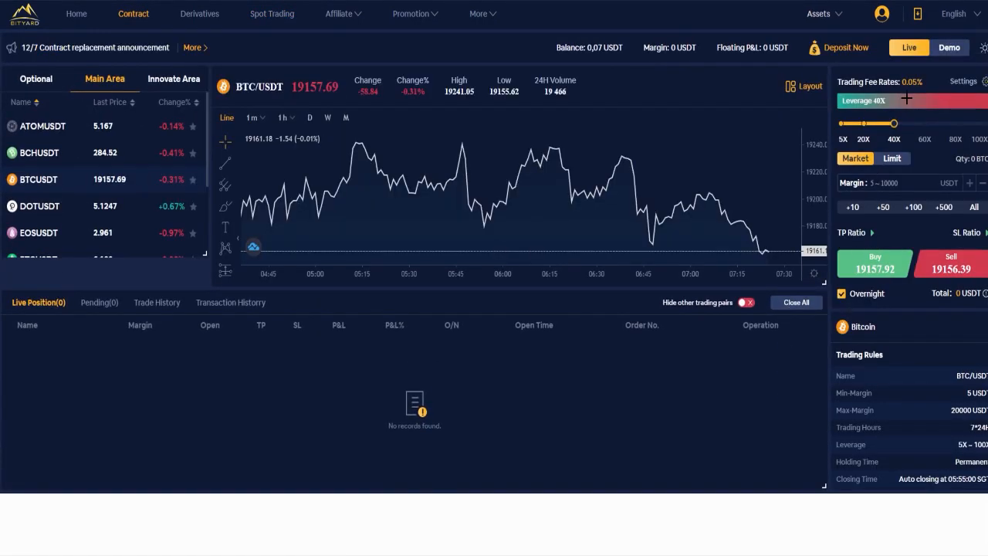
drag(895, 123, 985, 122)
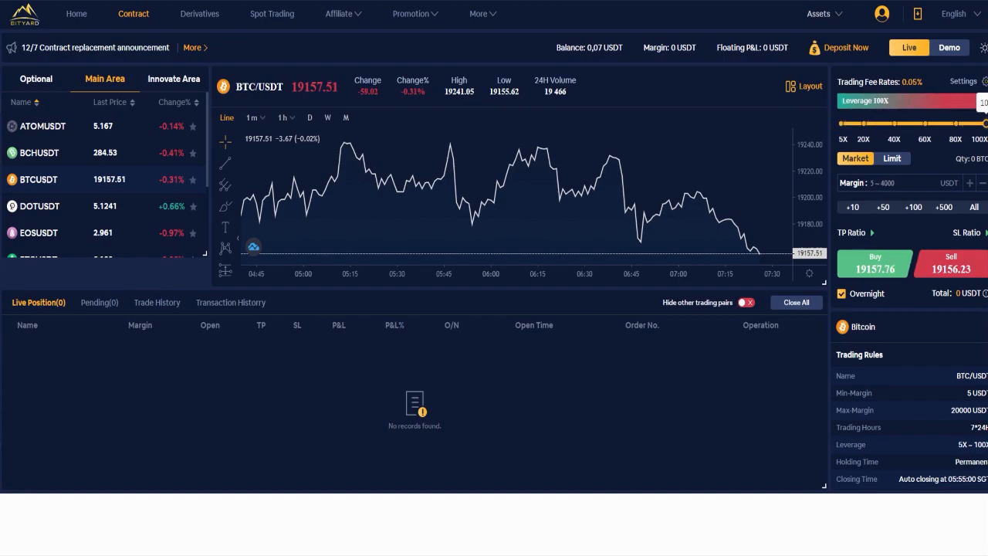
drag(986, 123, 923, 123)
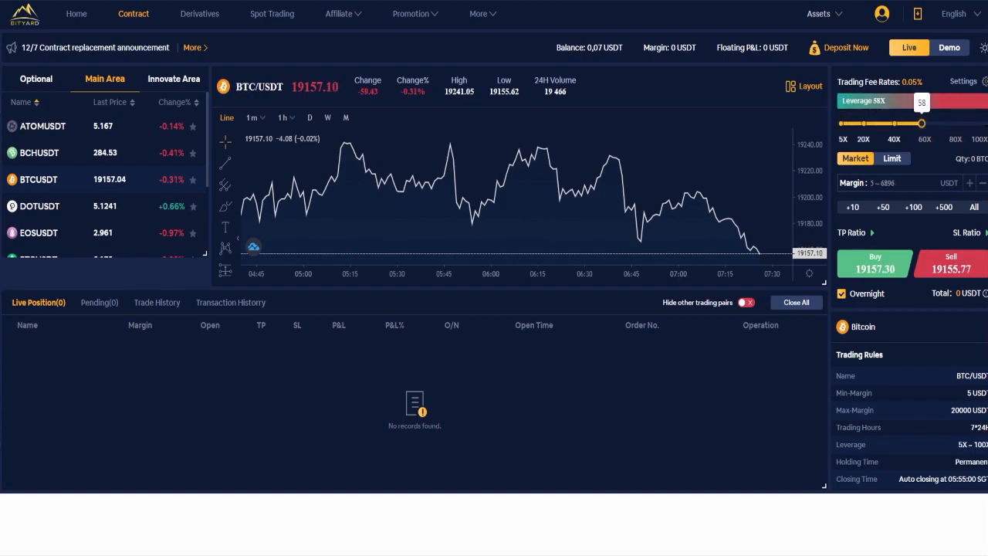
drag(922, 124, 986, 123)
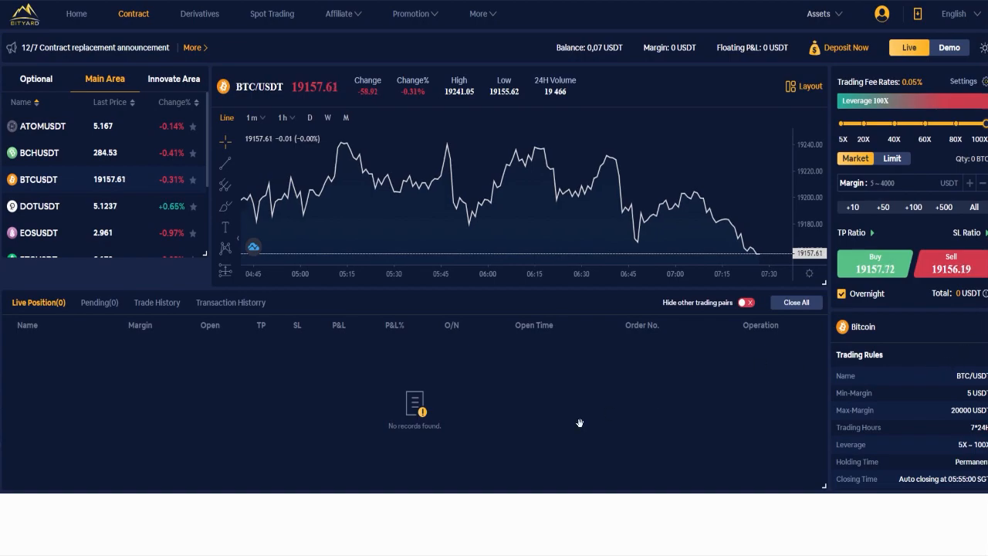
click(75, 14)
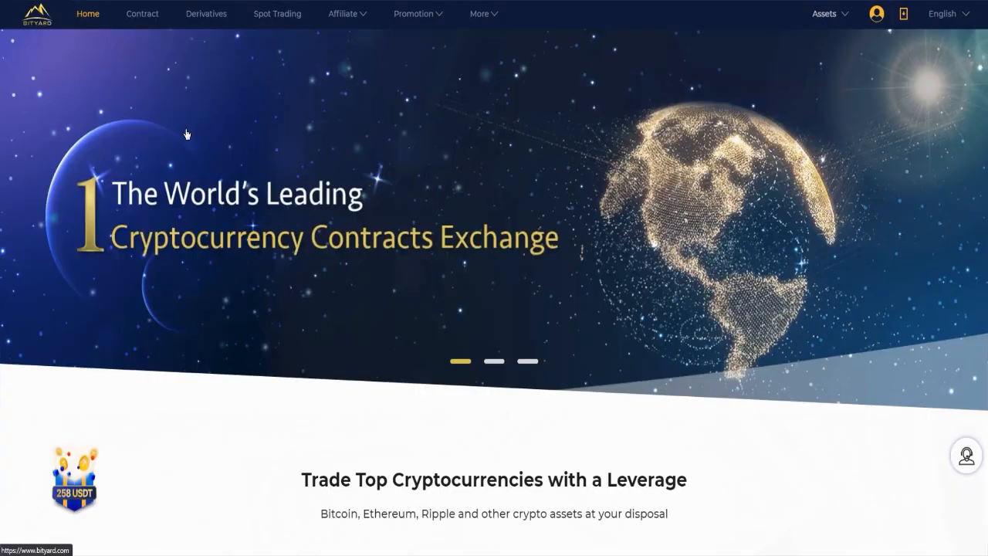